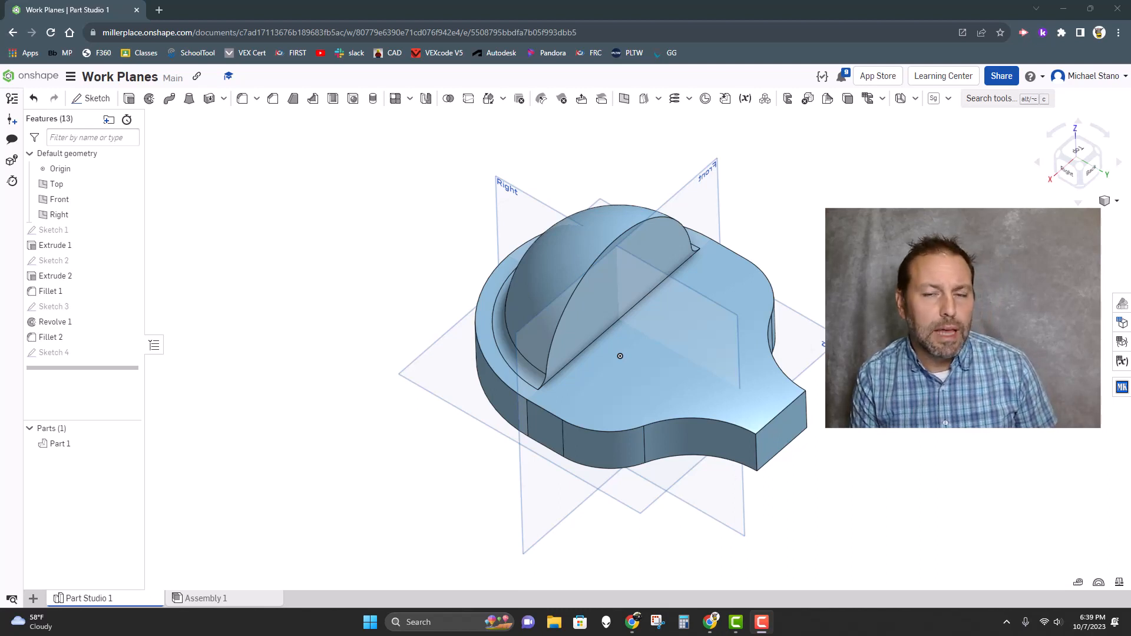
mouse_move(755, 272)
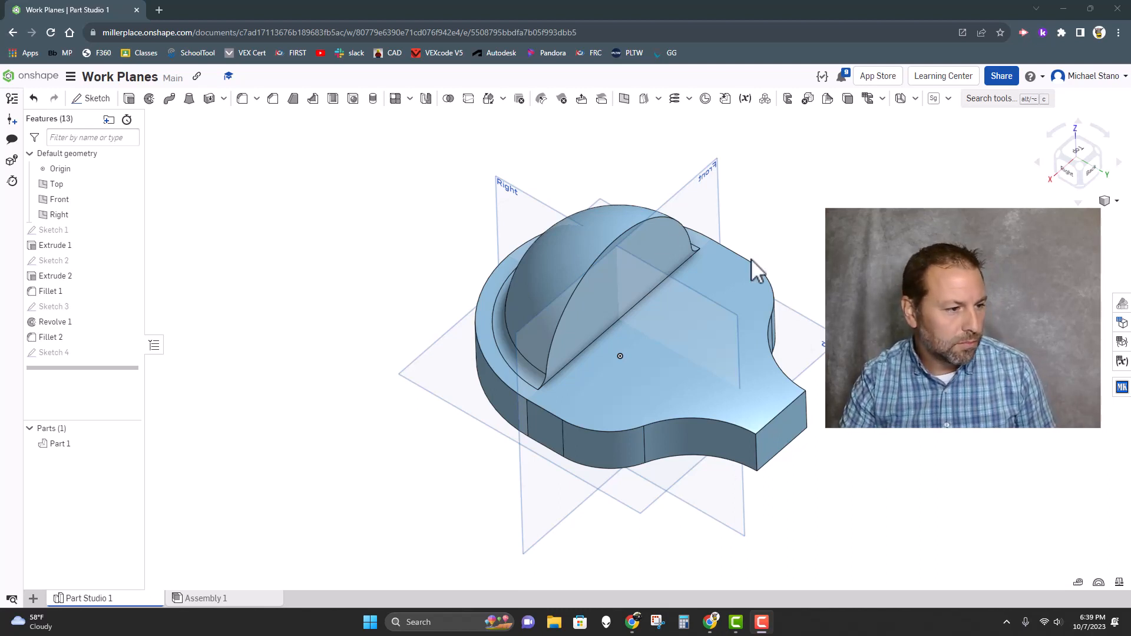
Begin a new reference plane and review the plane types from Offset to Curve point.
left_click(57, 184)
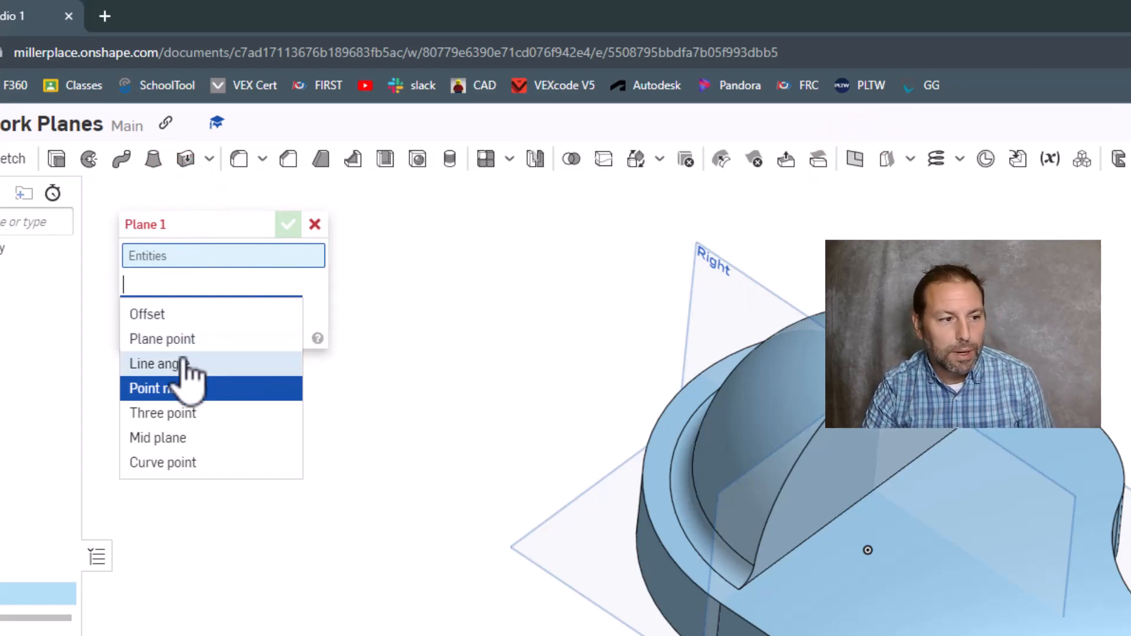
mouse_move(201, 394)
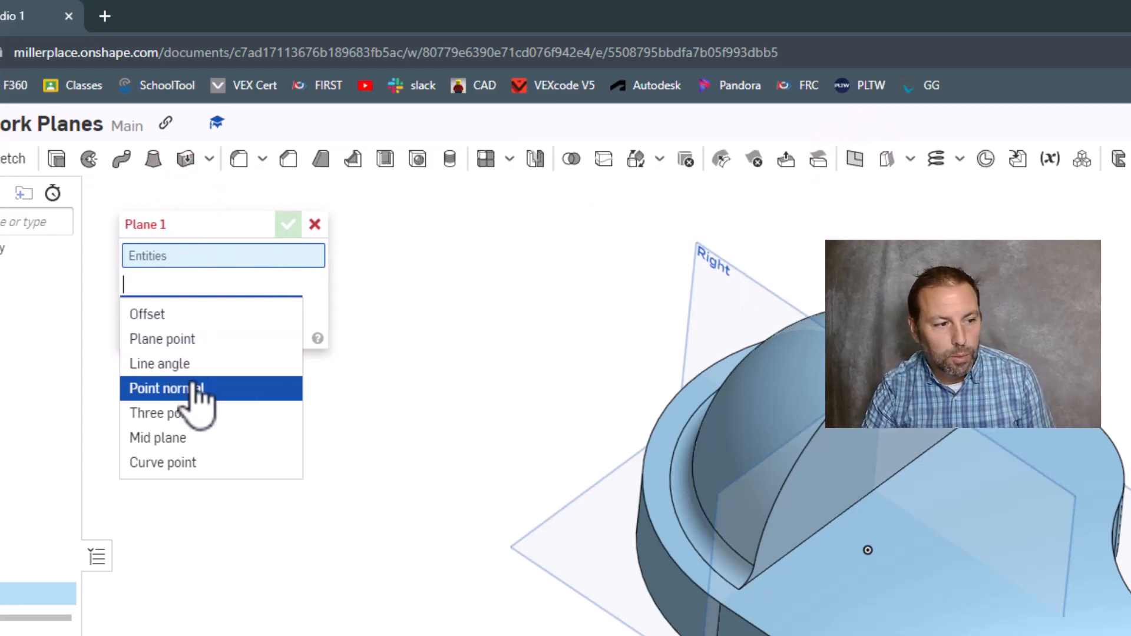
mouse_move(194, 448)
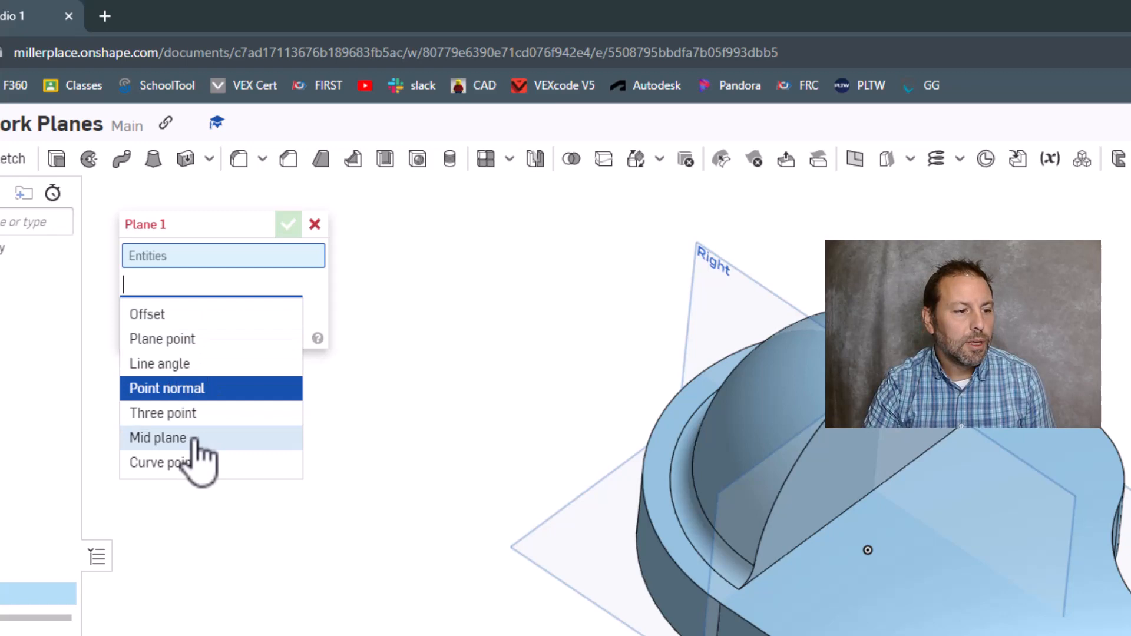
mouse_move(195, 469)
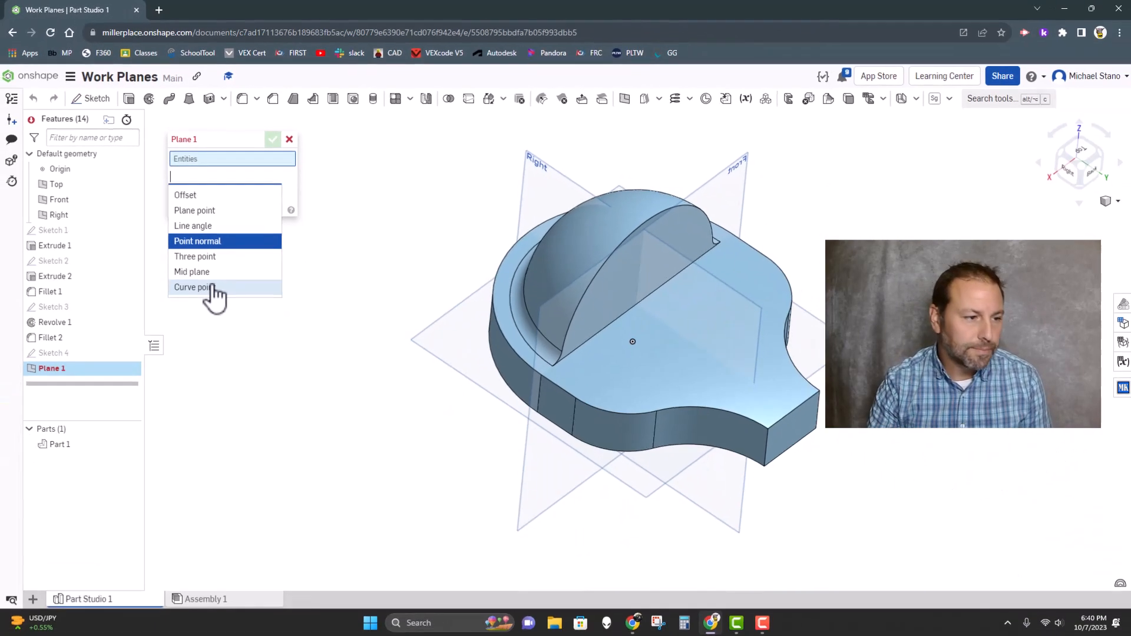
Create Plane 1 as an Offset plane 1 in above the Top plane.
left_click(185, 195)
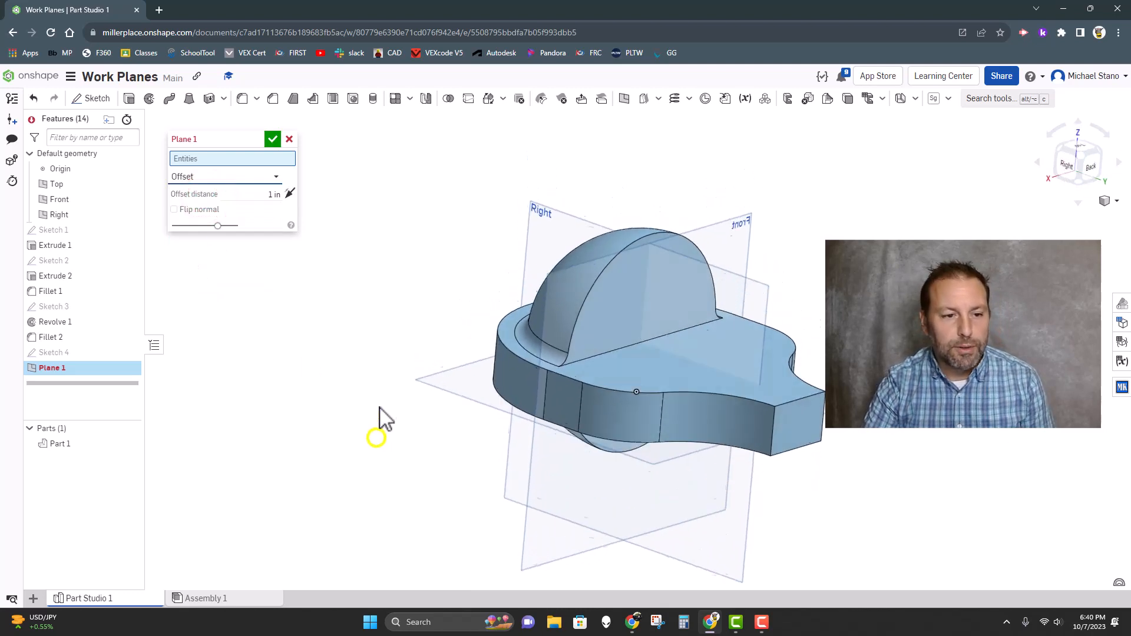
left_click(57, 184)
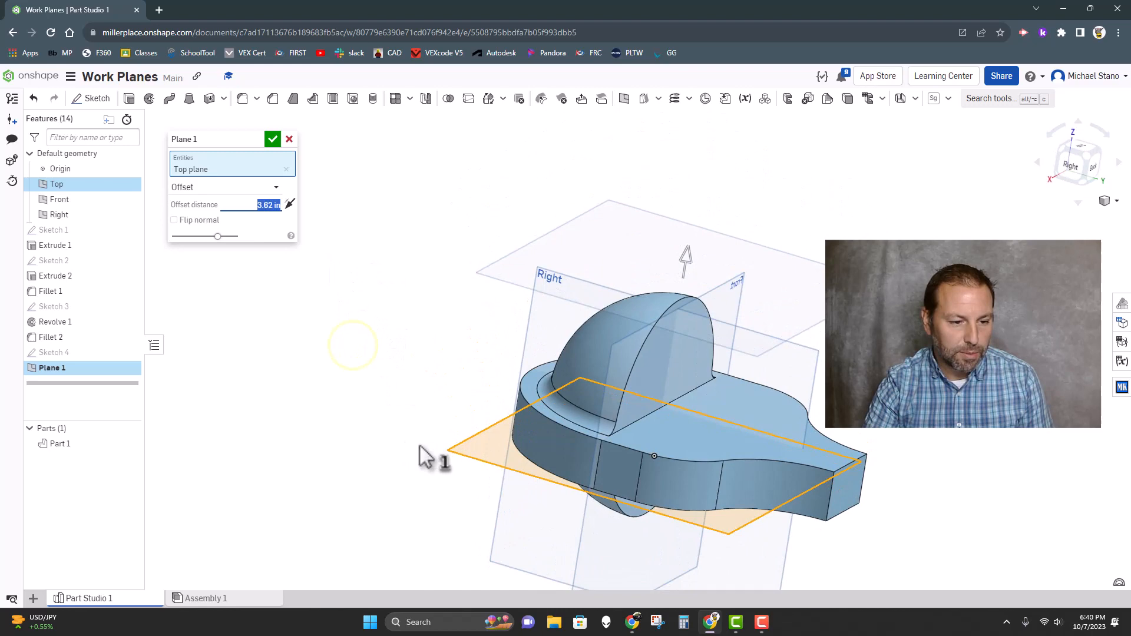
mouse_move(446, 343)
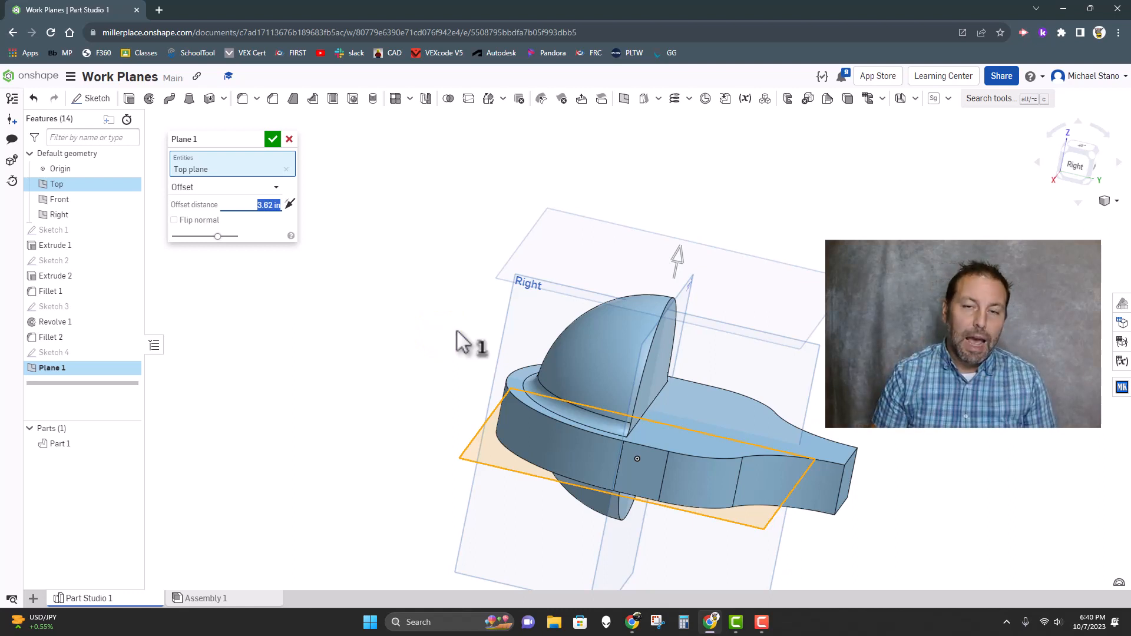
mouse_move(361, 184)
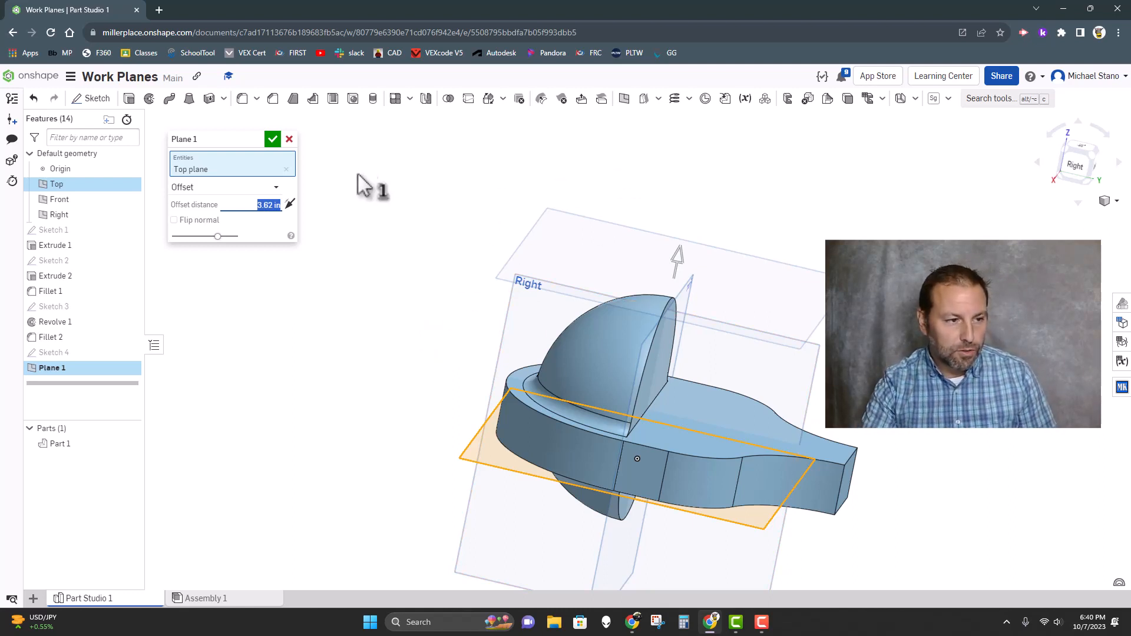
left_click(272, 140)
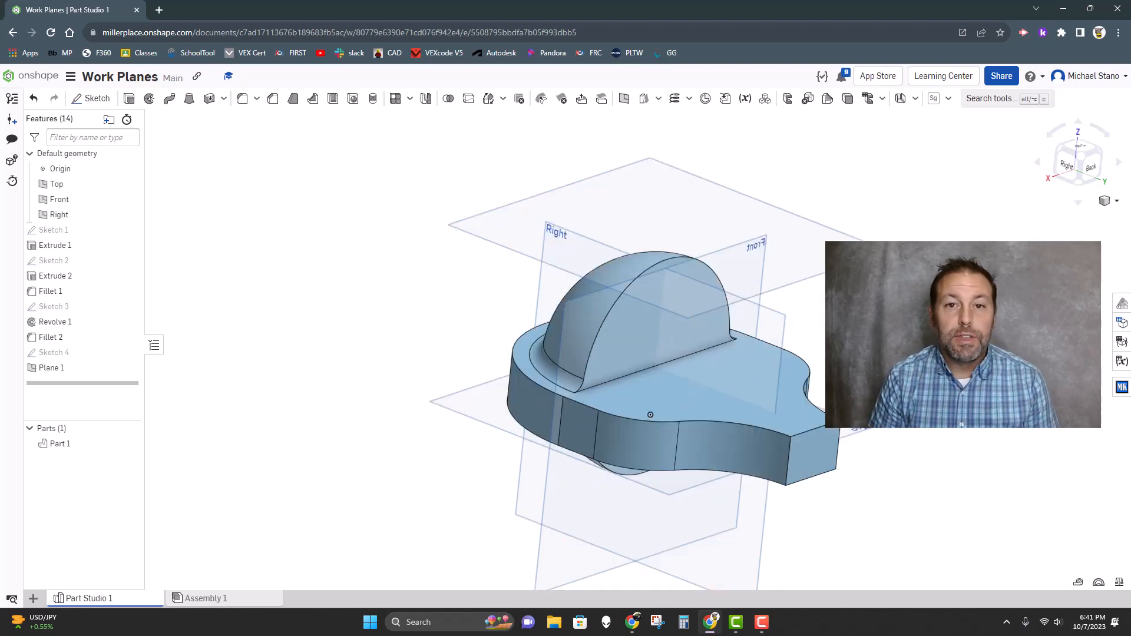
mouse_move(518, 99)
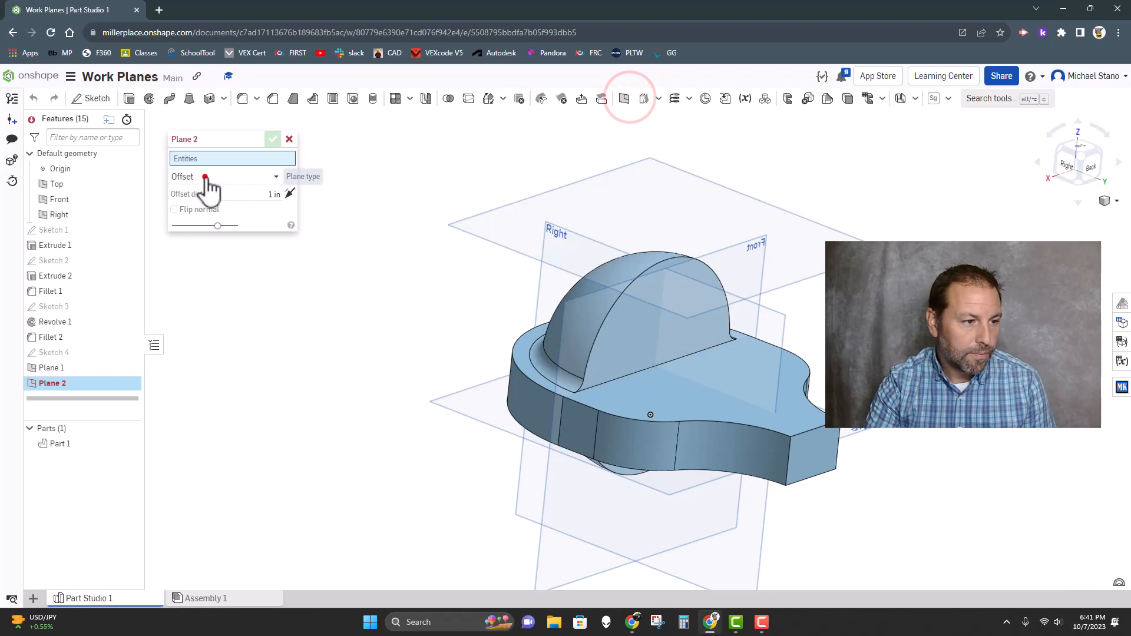
Try a Plane point plane using a base edge vertex, the Top plane and a dome arc point.
left_click(224, 176)
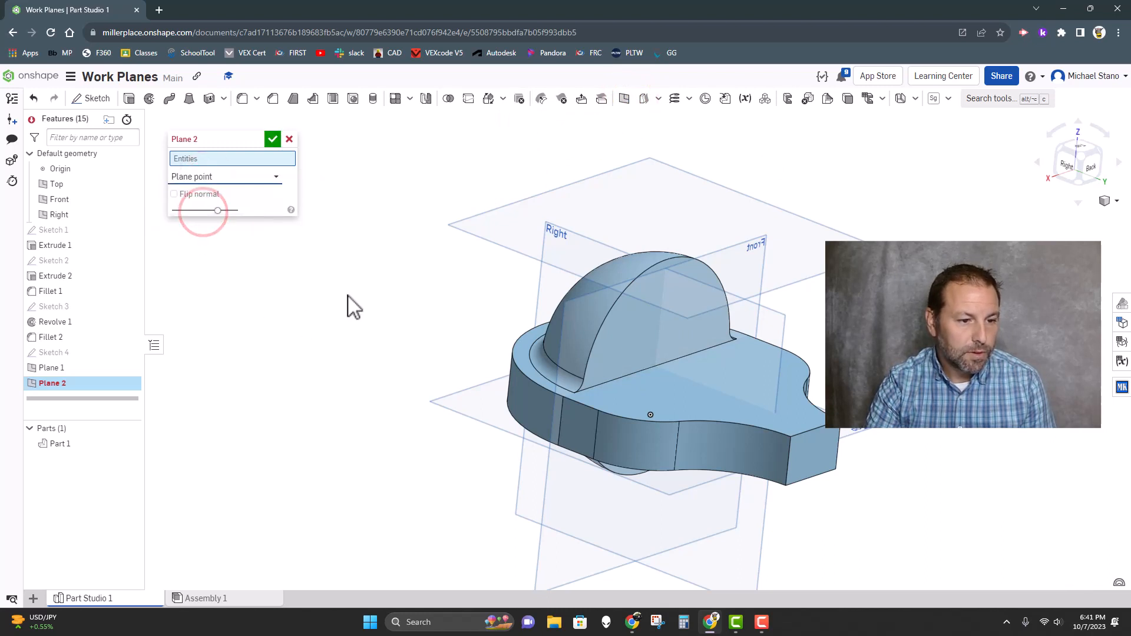
left_click(605, 416)
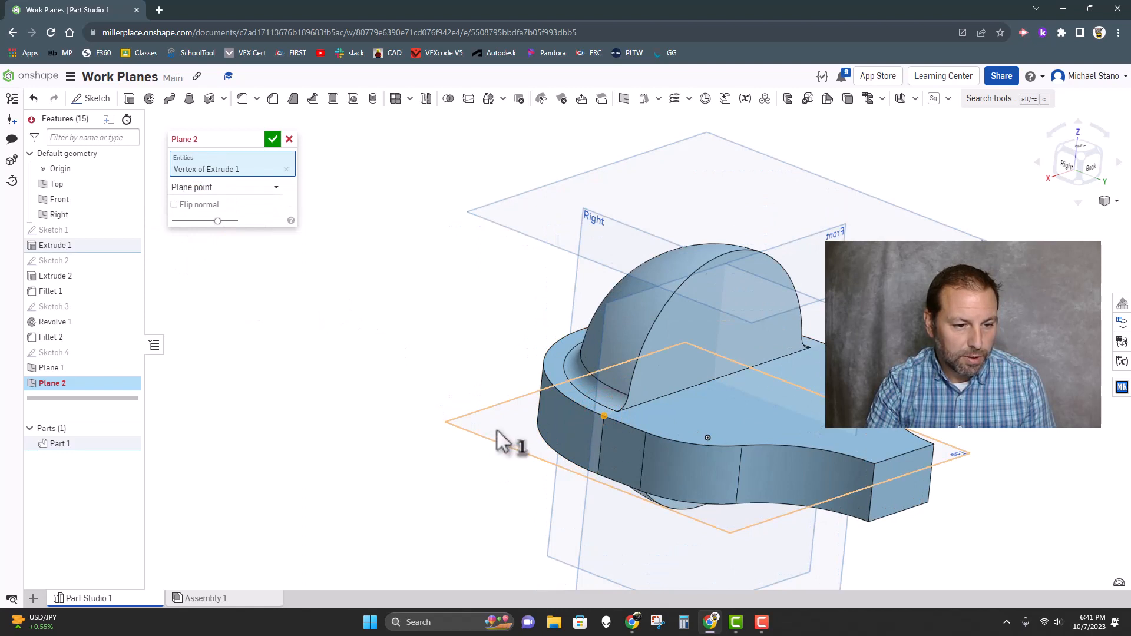
left_click(56, 183)
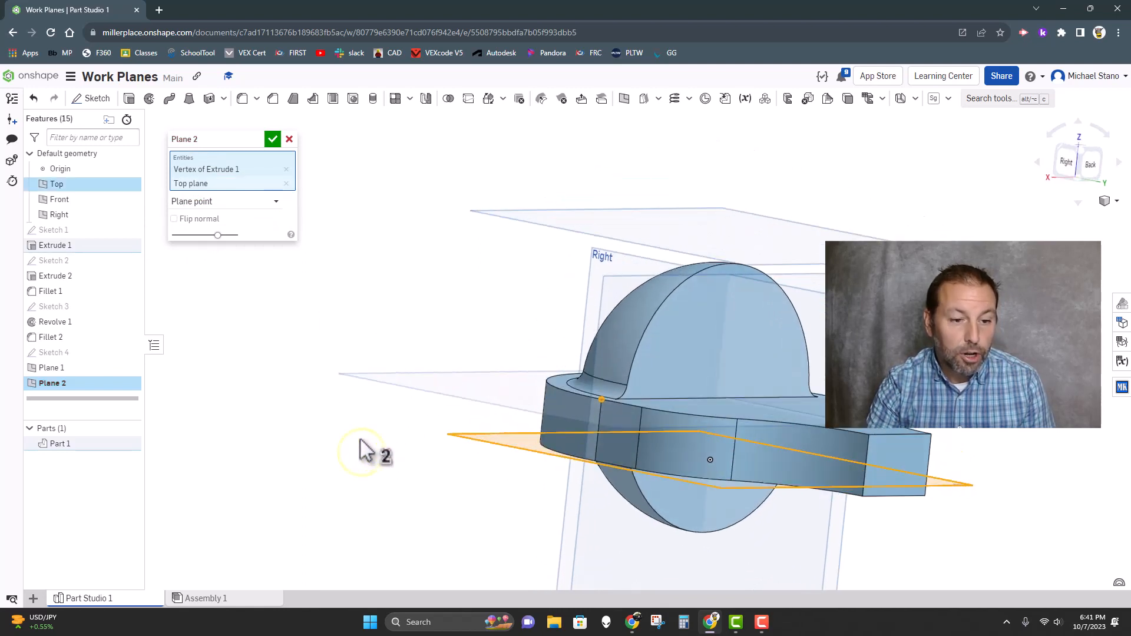
mouse_move(609, 411)
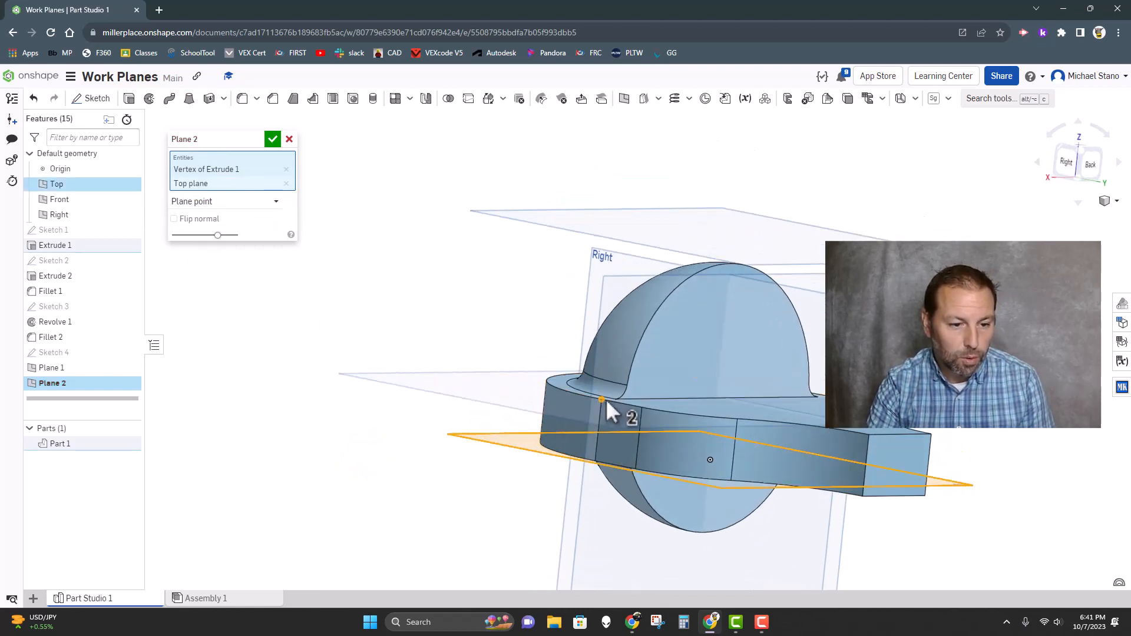
mouse_move(371, 459)
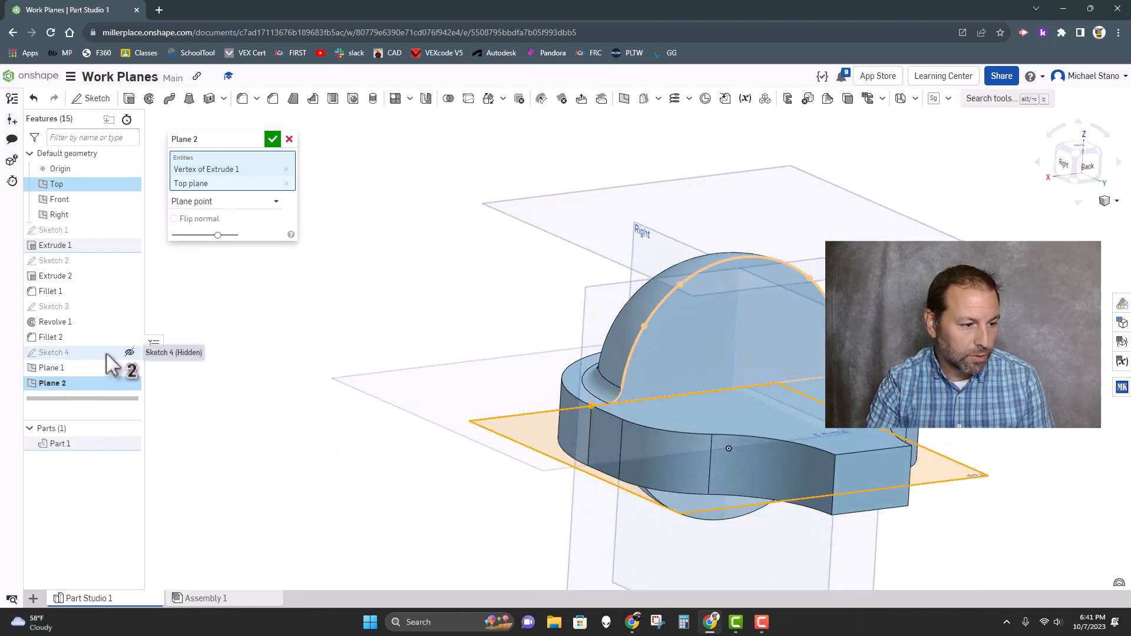
mouse_move(653, 340)
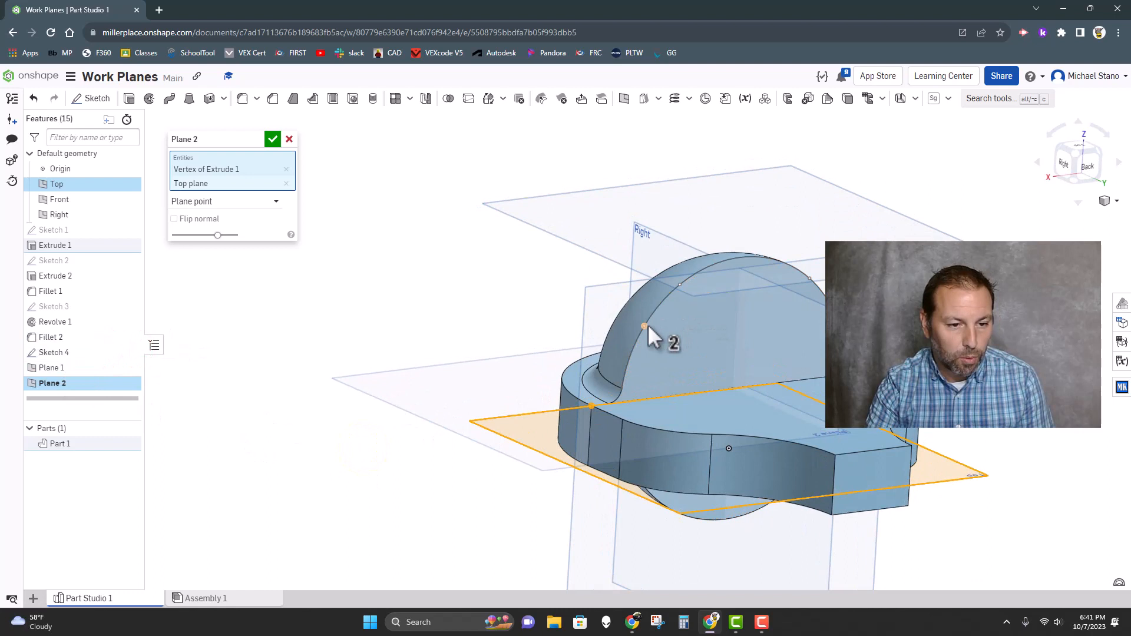
left_click(287, 184)
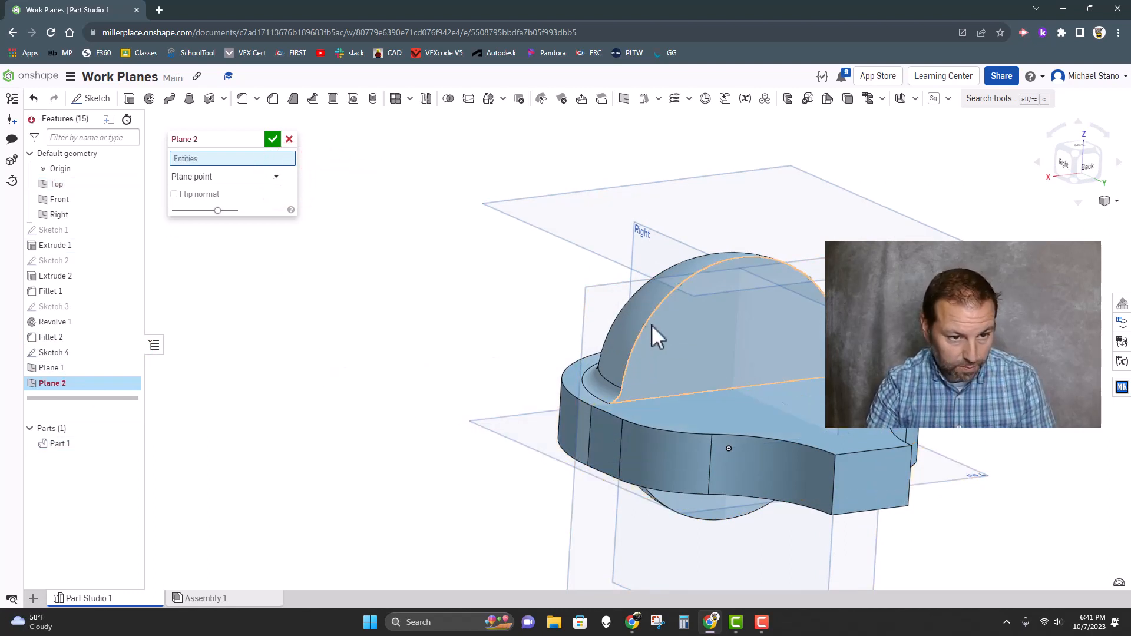
left_click(510, 419)
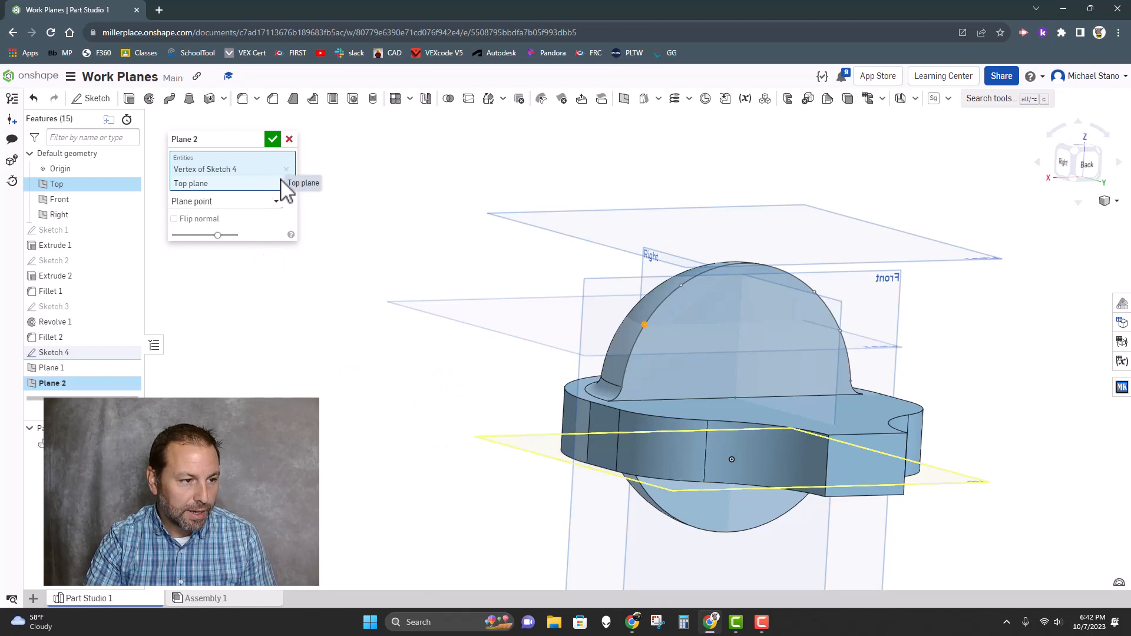
Redo Plane 2 through a vertex on the base's side edge, parallel to the Front plane.
left_click(286, 182)
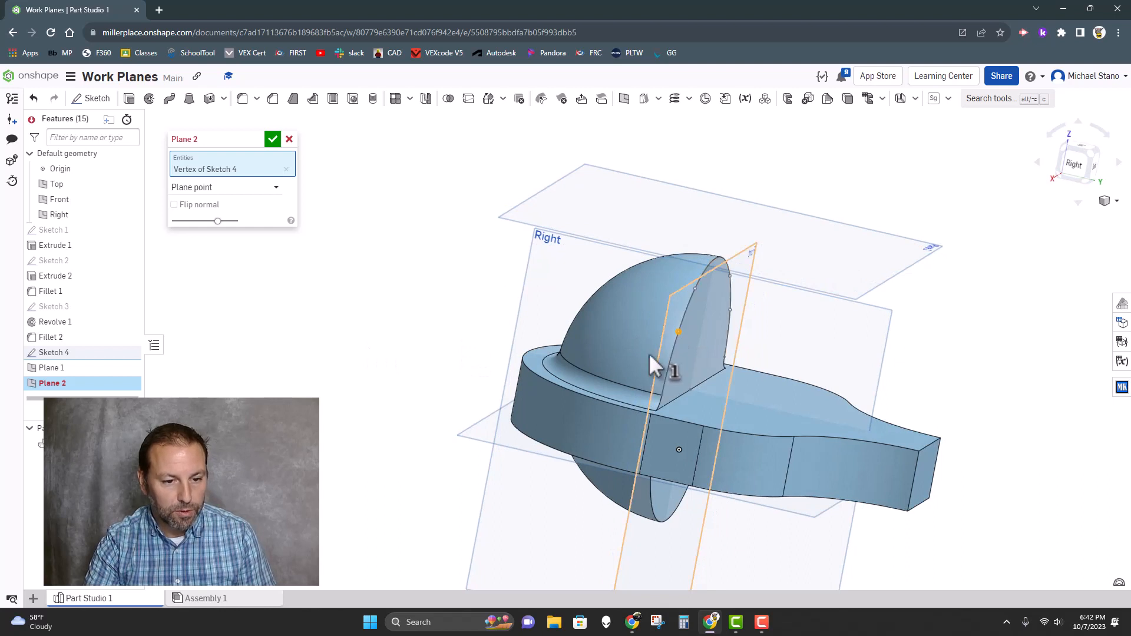
mouse_move(276, 202)
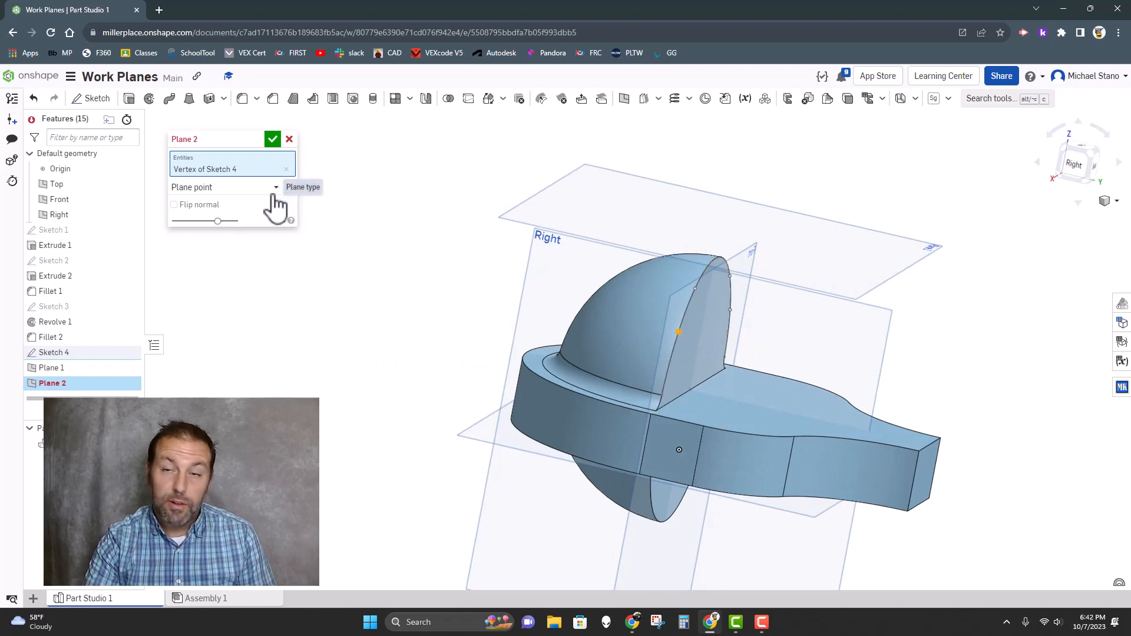
left_click(285, 168)
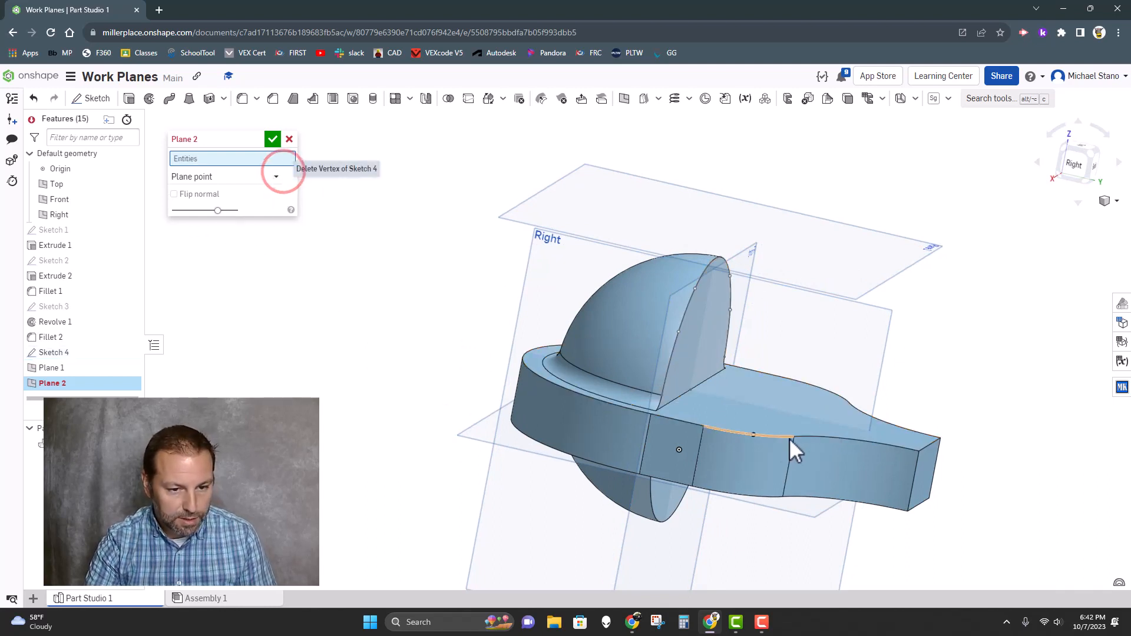
left_click(790, 445)
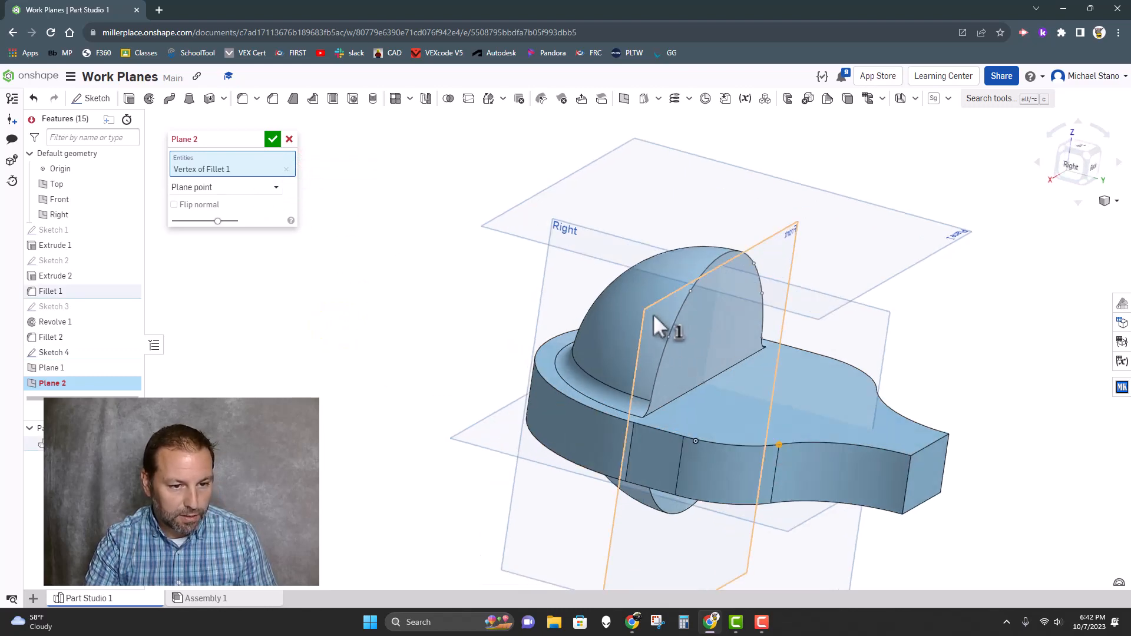
left_click(59, 199)
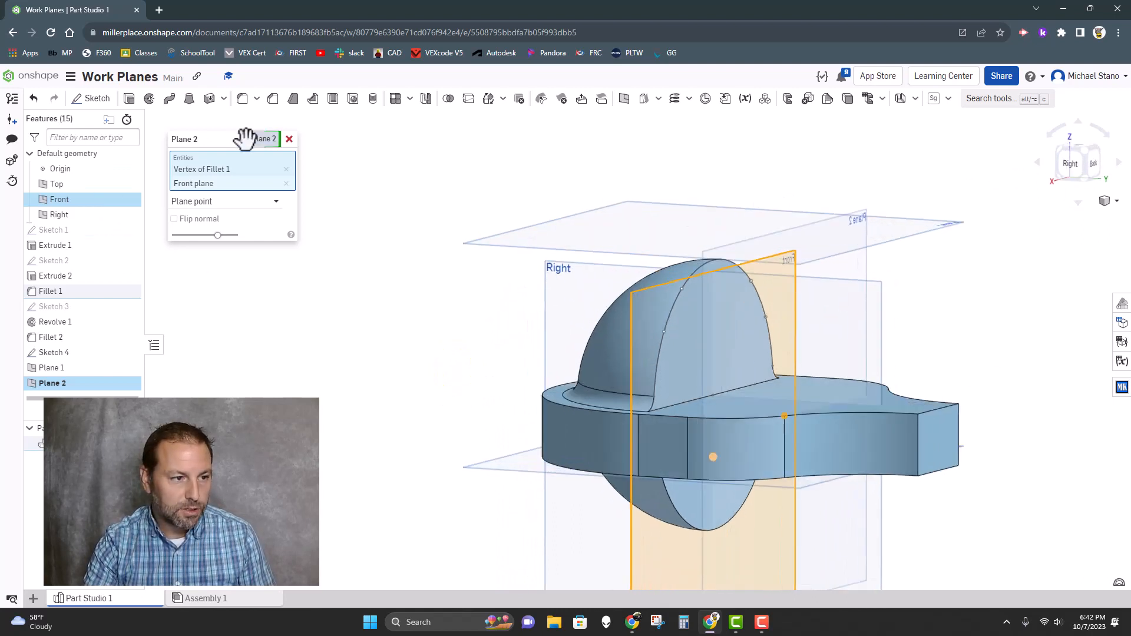
left_click(288, 139)
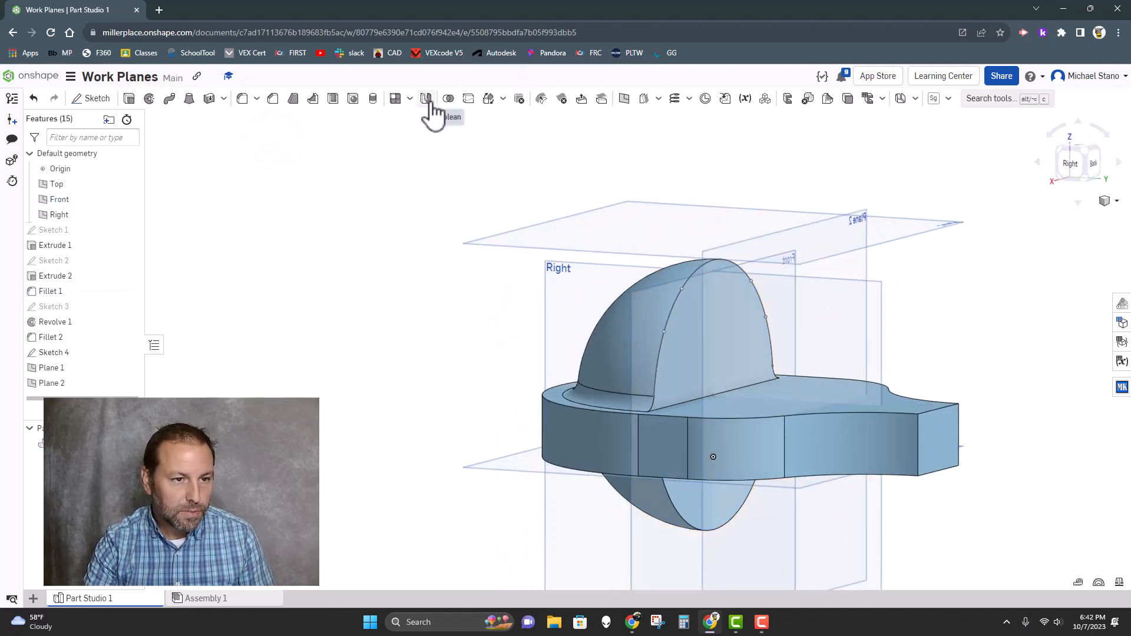
Start Plane 3 as a Line angle plane referencing an edge at the base's narrow end.
left_click(621, 97)
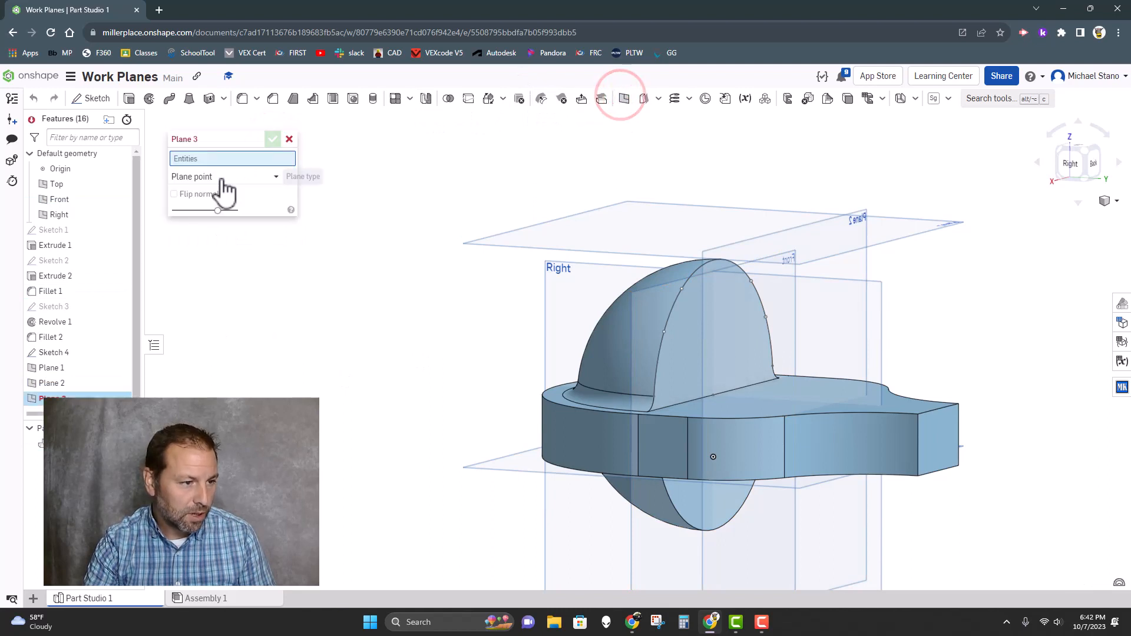
left_click(224, 175)
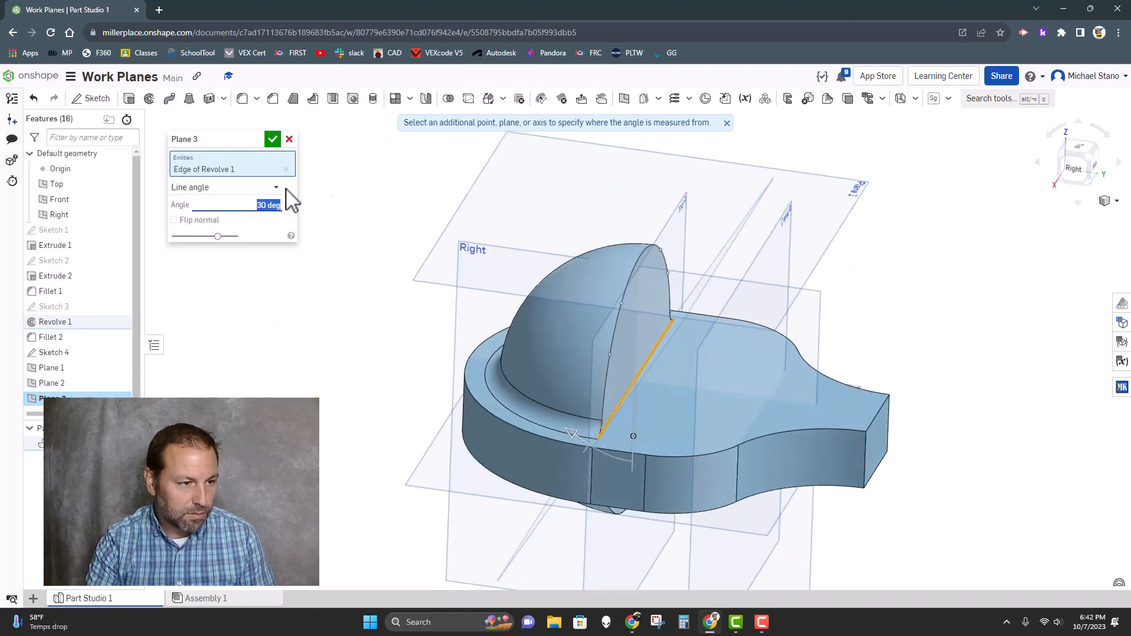
left_click(286, 169)
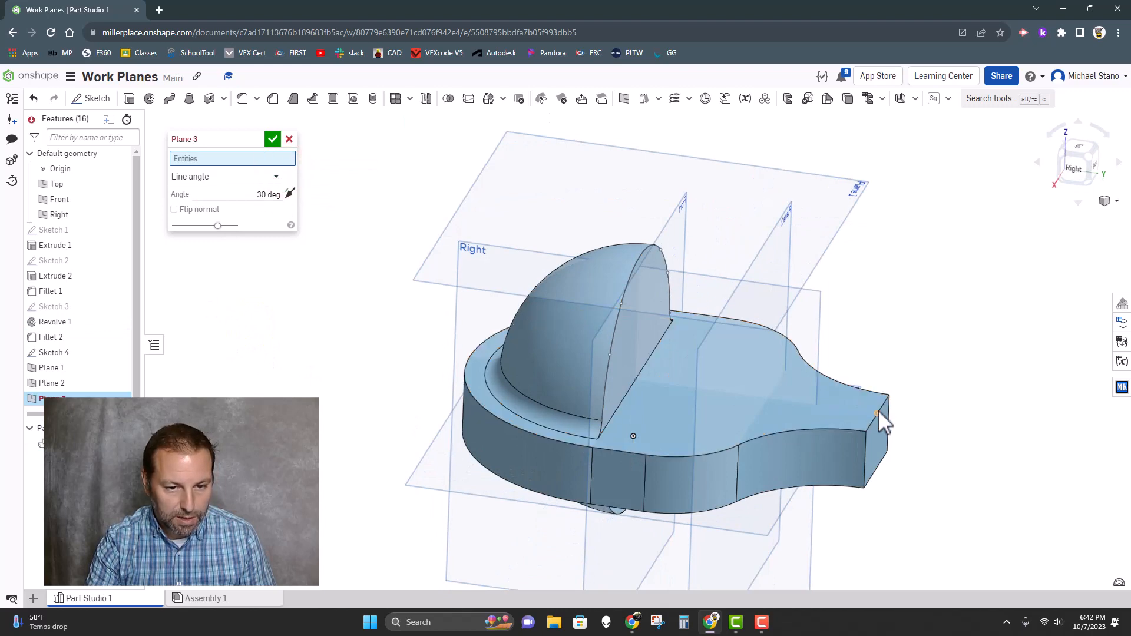
left_click(873, 422)
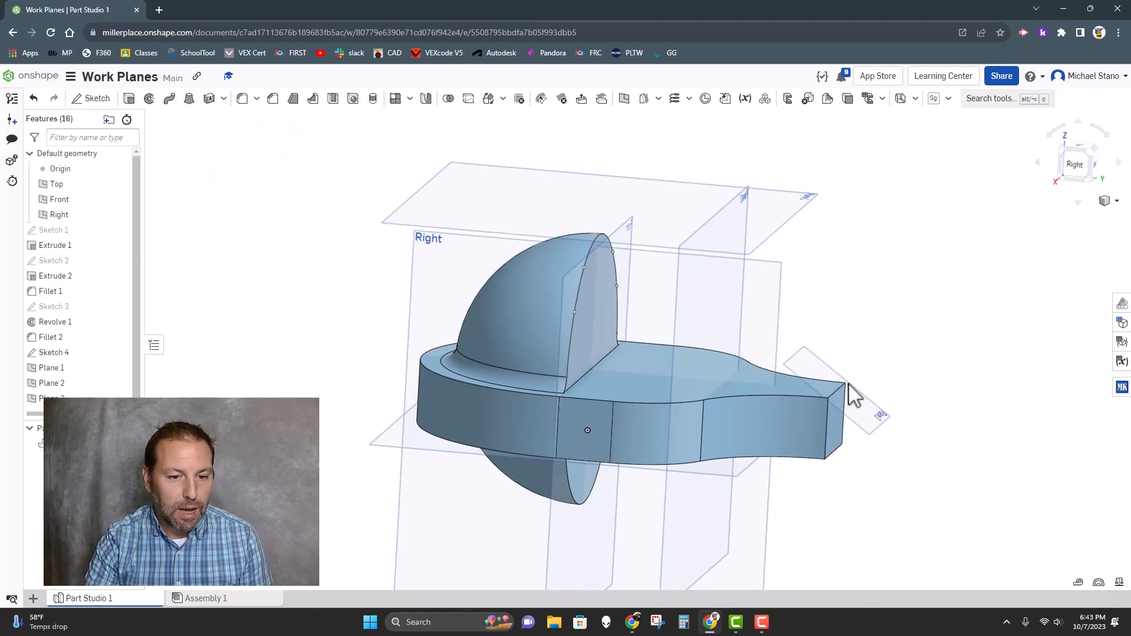
mouse_move(901, 310)
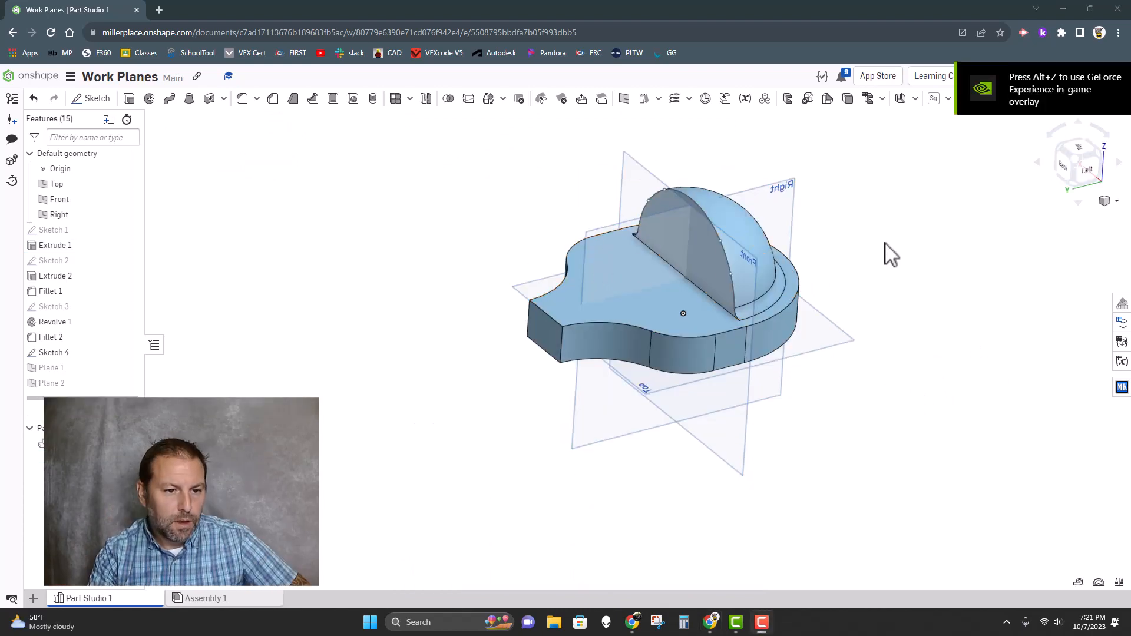
mouse_move(712, 160)
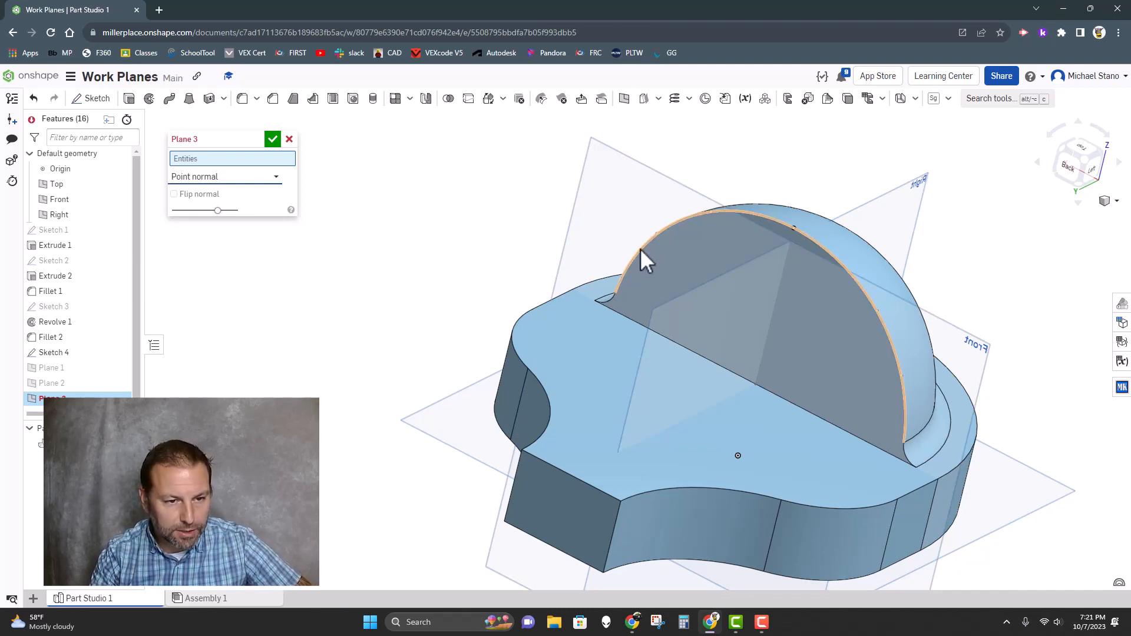
Pick the dome arc point for a Point normal plane and try base edges and face as the normal.
left_click(655, 233)
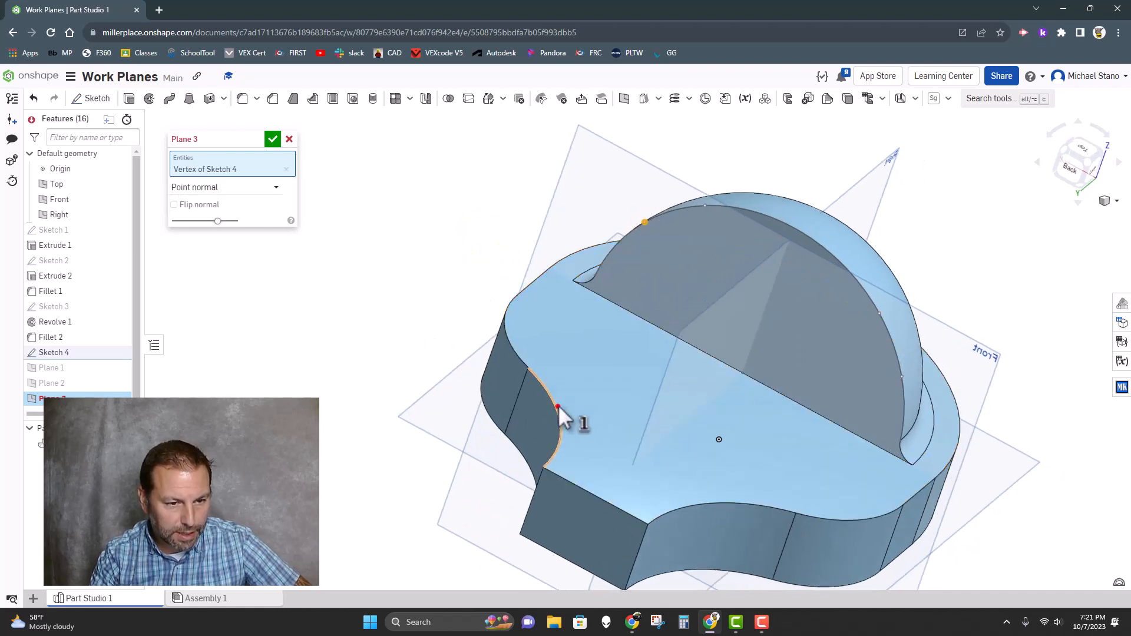
left_click(557, 407)
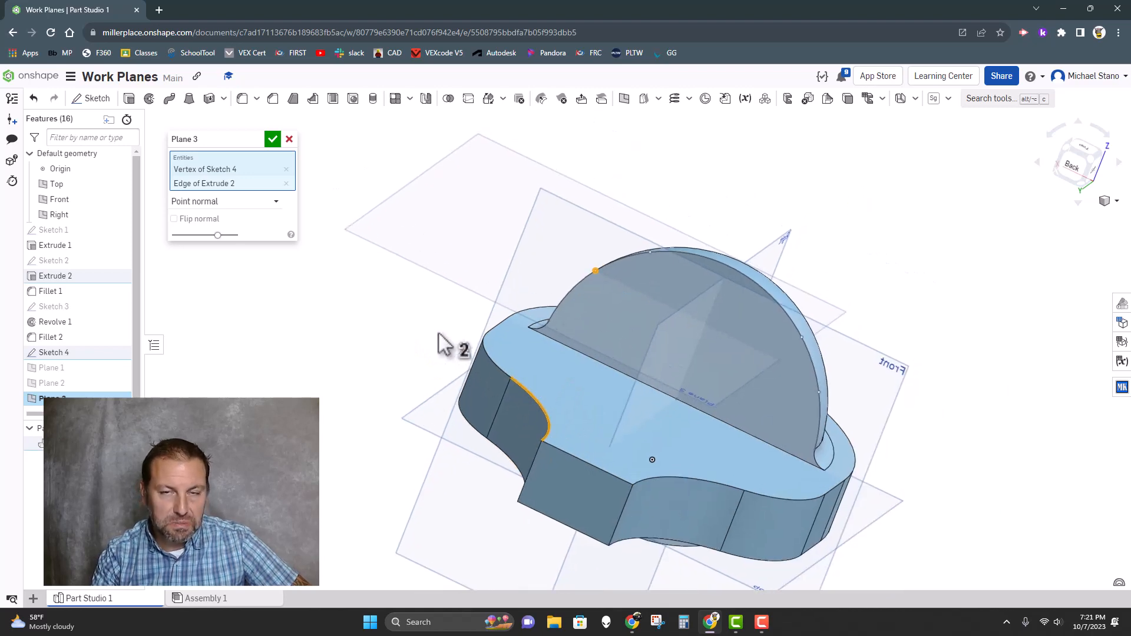
mouse_move(523, 411)
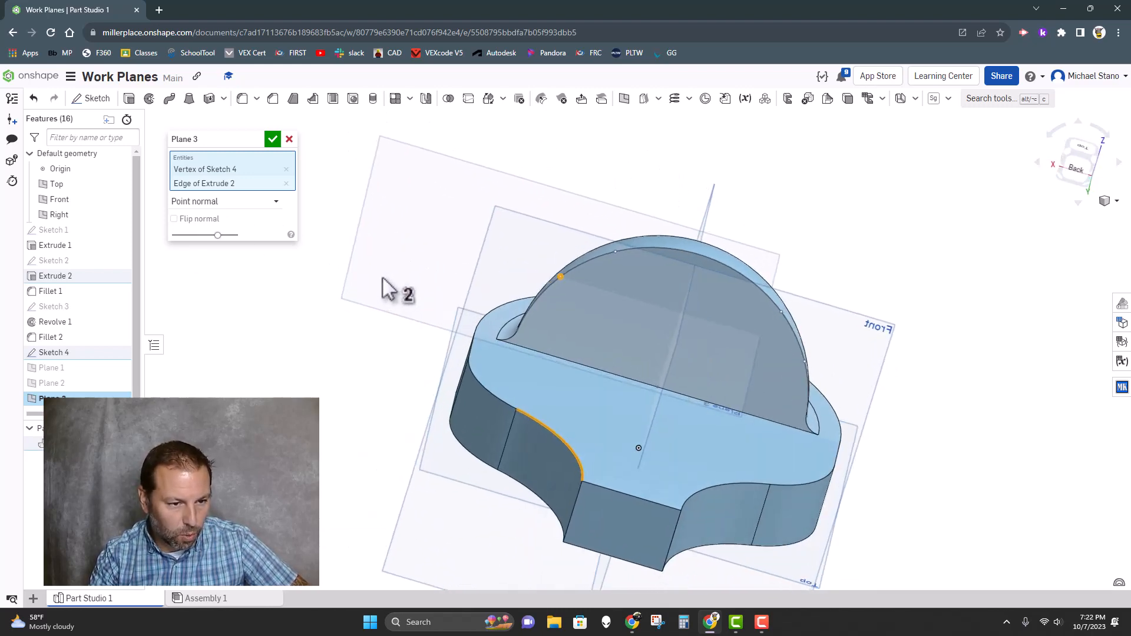
left_click(285, 184)
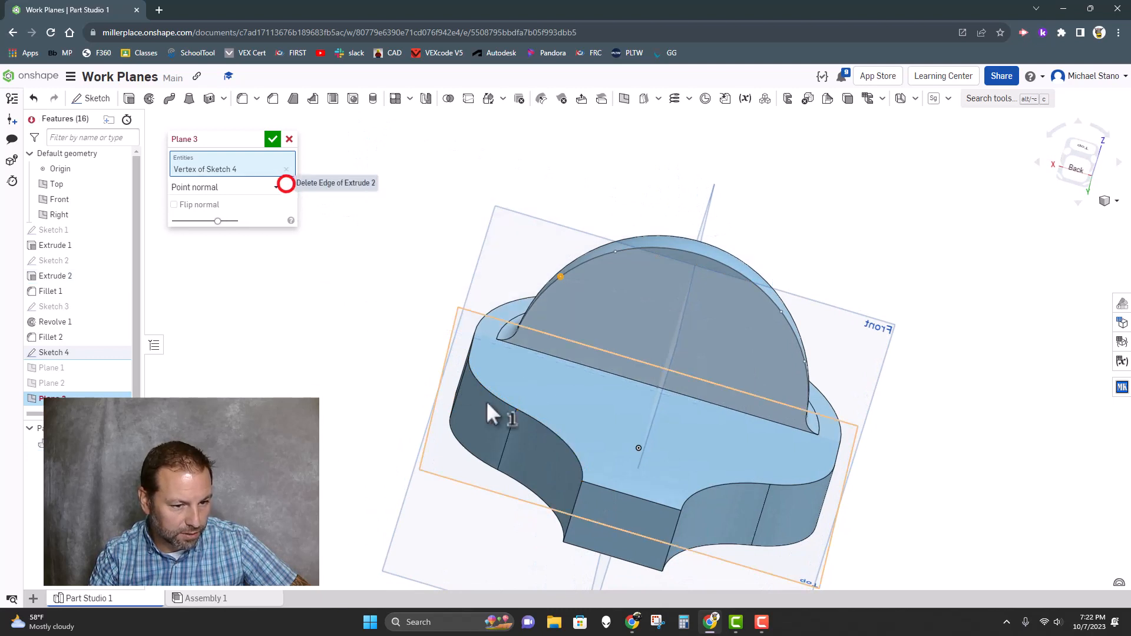
left_click(477, 452)
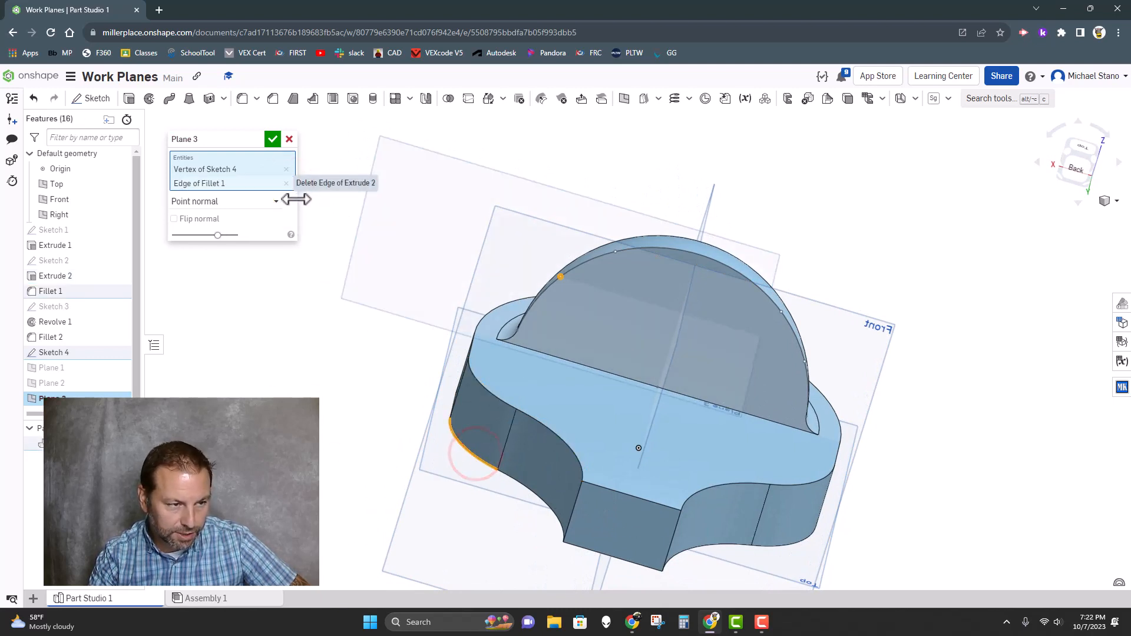
left_click(591, 403)
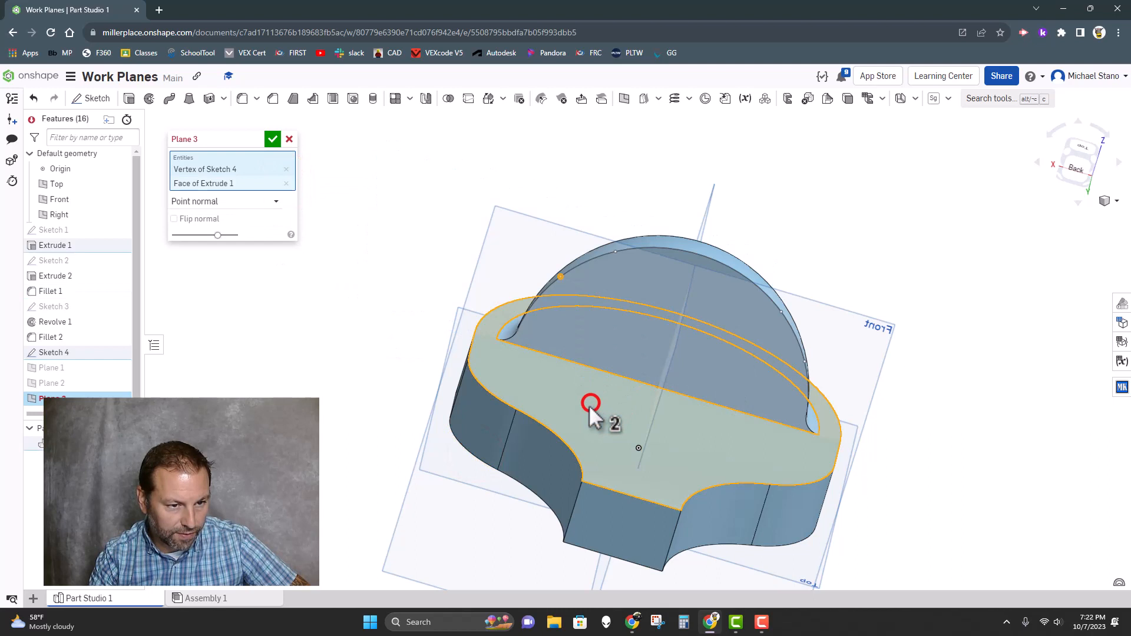
Settle on the dome's straight bottom edge as the normal and complete Plane 4.
left_click(285, 184)
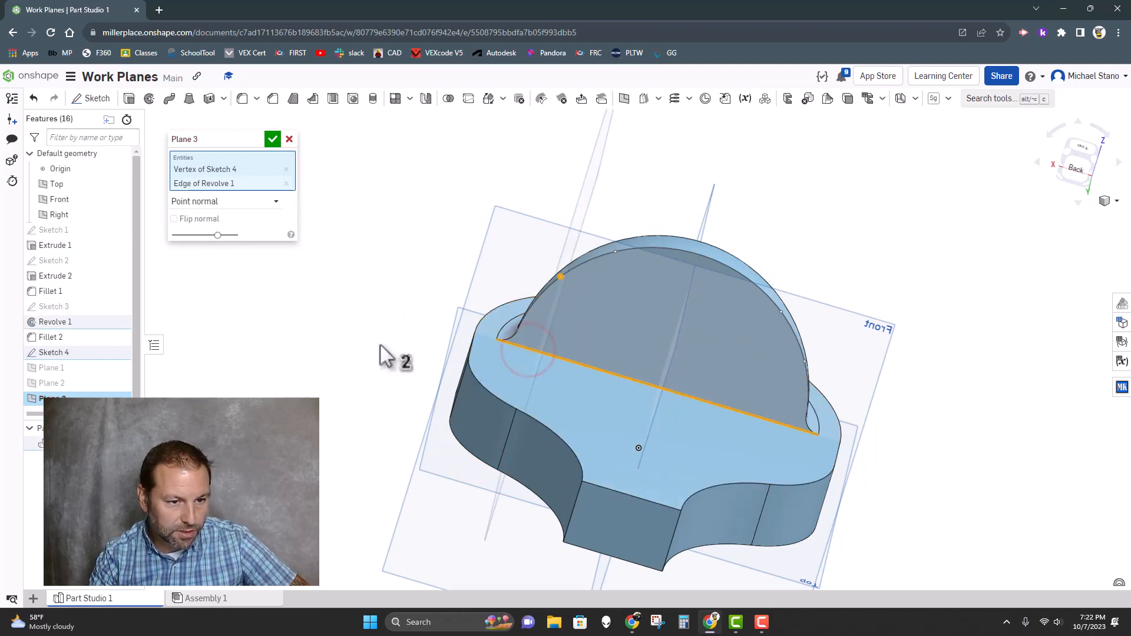
mouse_move(293, 345)
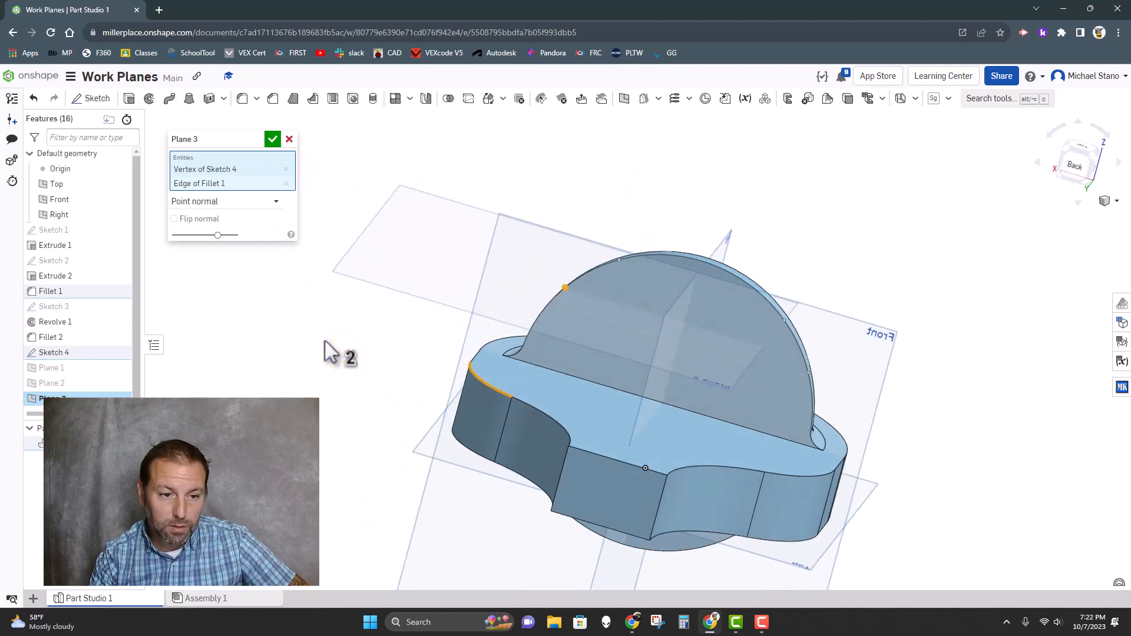
mouse_move(479, 343)
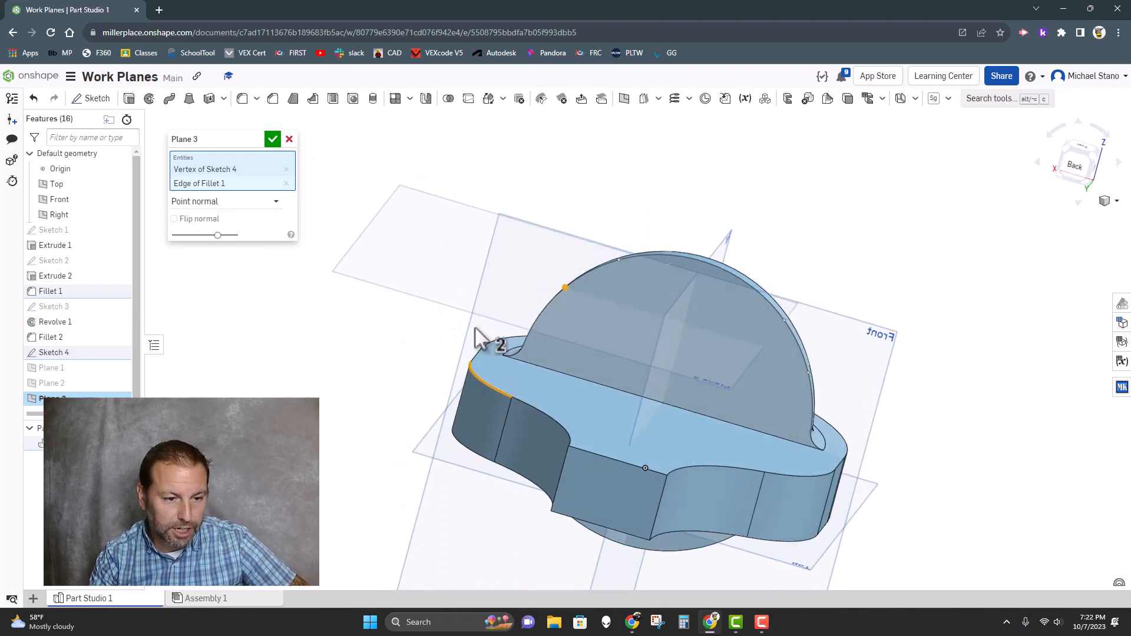
left_click(286, 184)
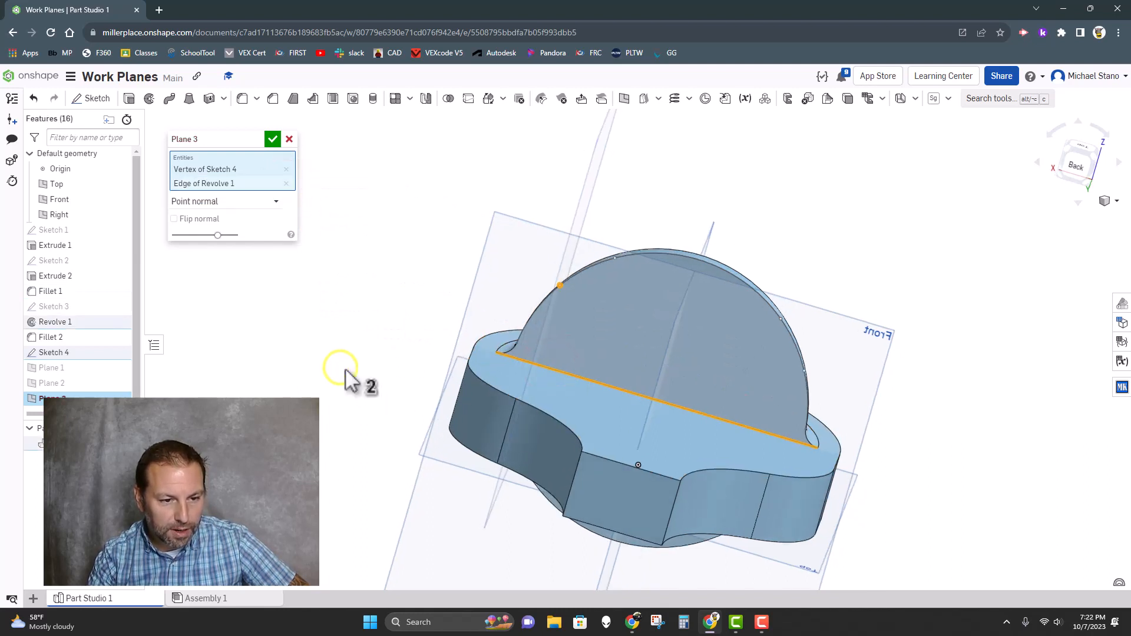
mouse_move(567, 300)
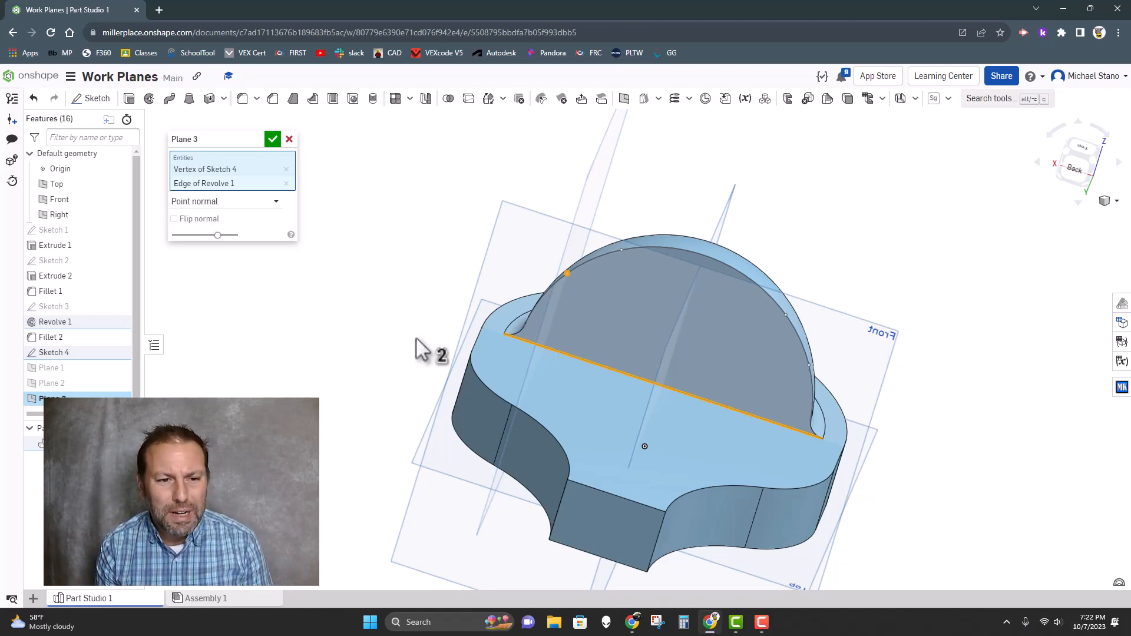
mouse_move(571, 310)
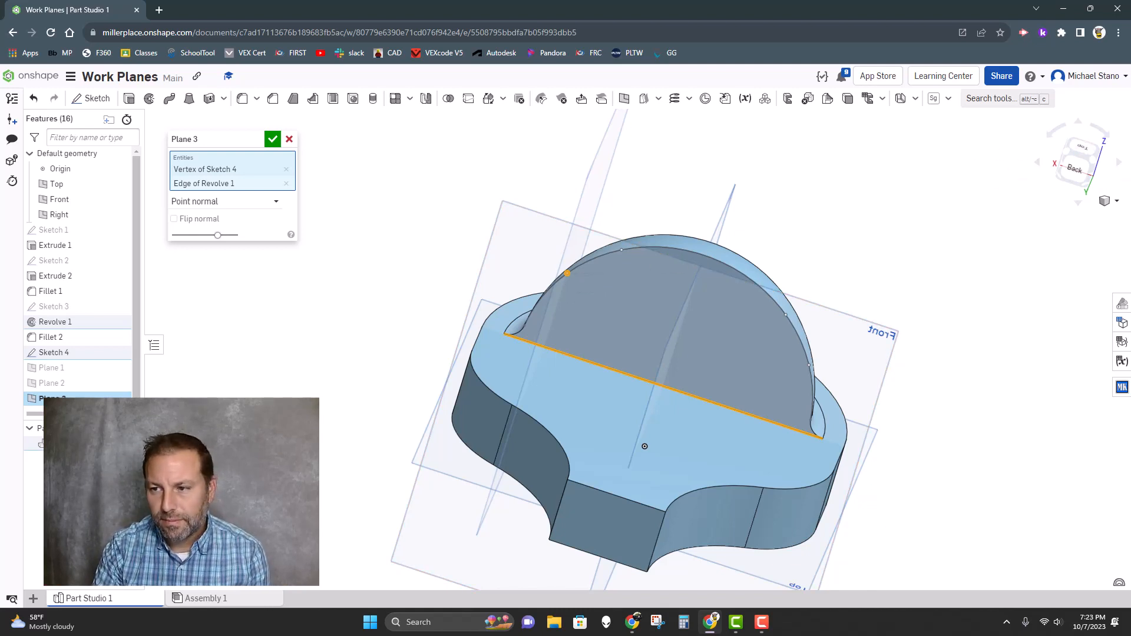
left_click(272, 139)
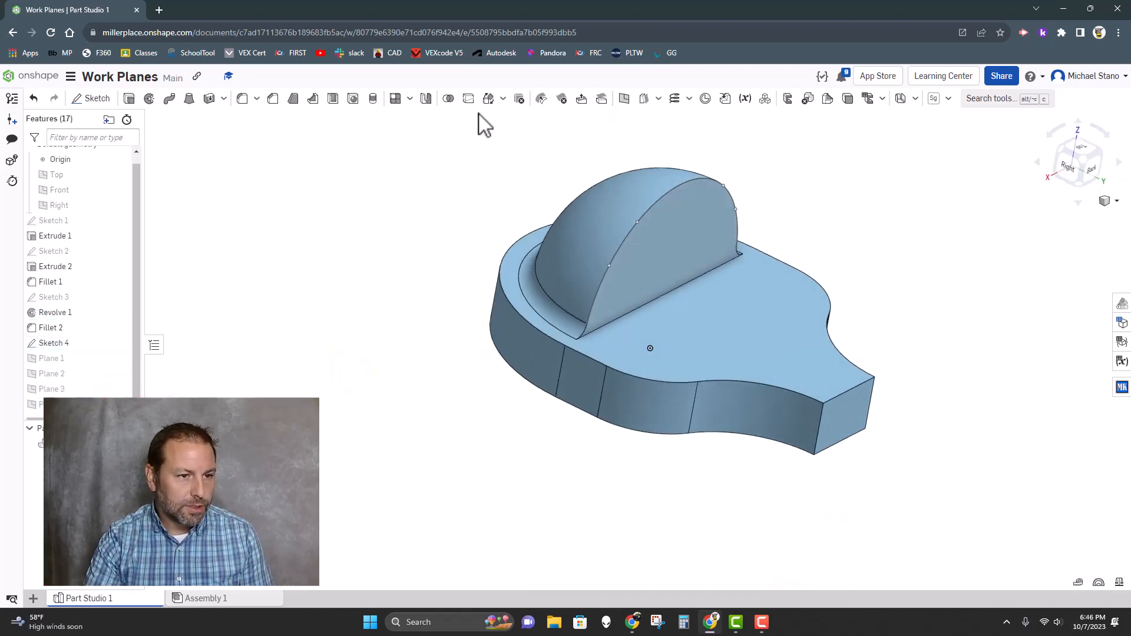
left_click(623, 98)
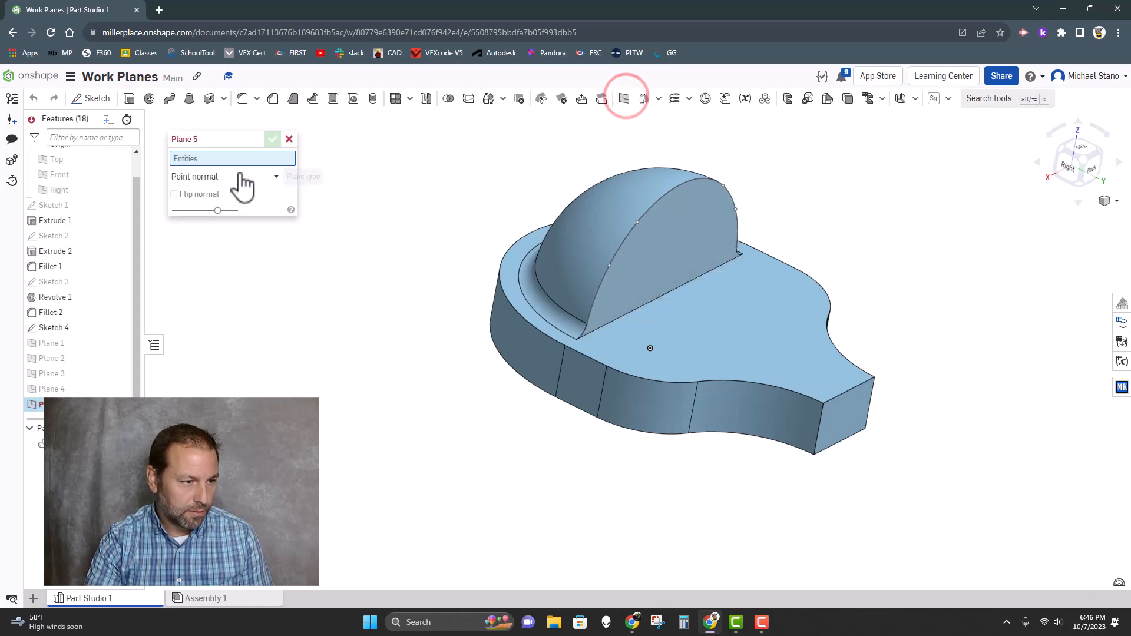
Create Plane 5 as a Three point plane through two dome arc points and a fillet vertex.
left_click(224, 176)
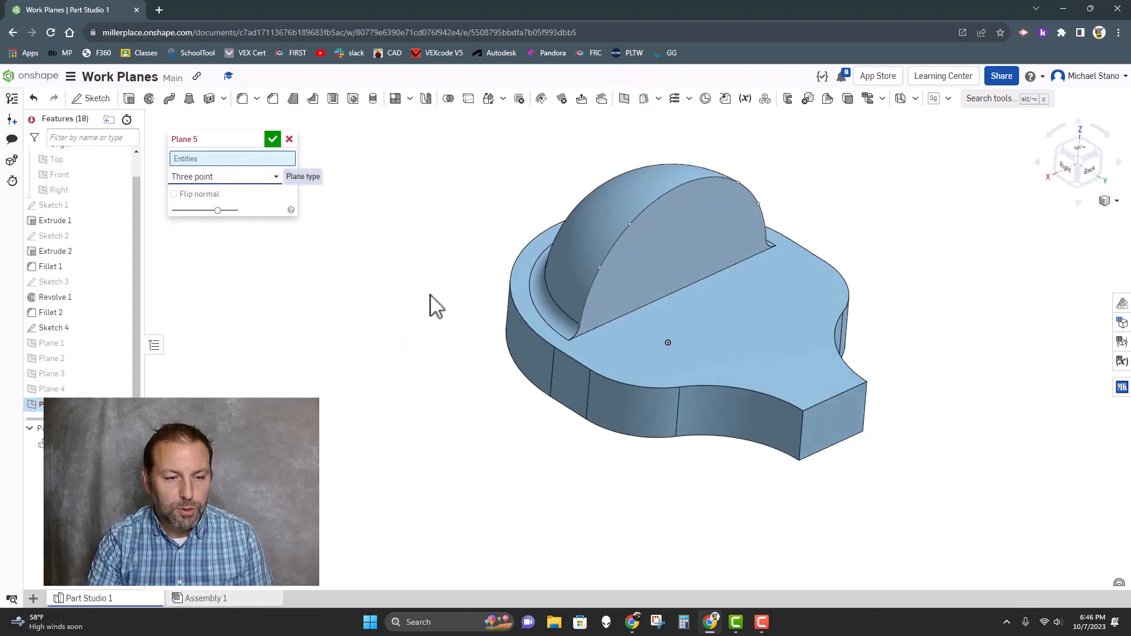
left_click(600, 268)
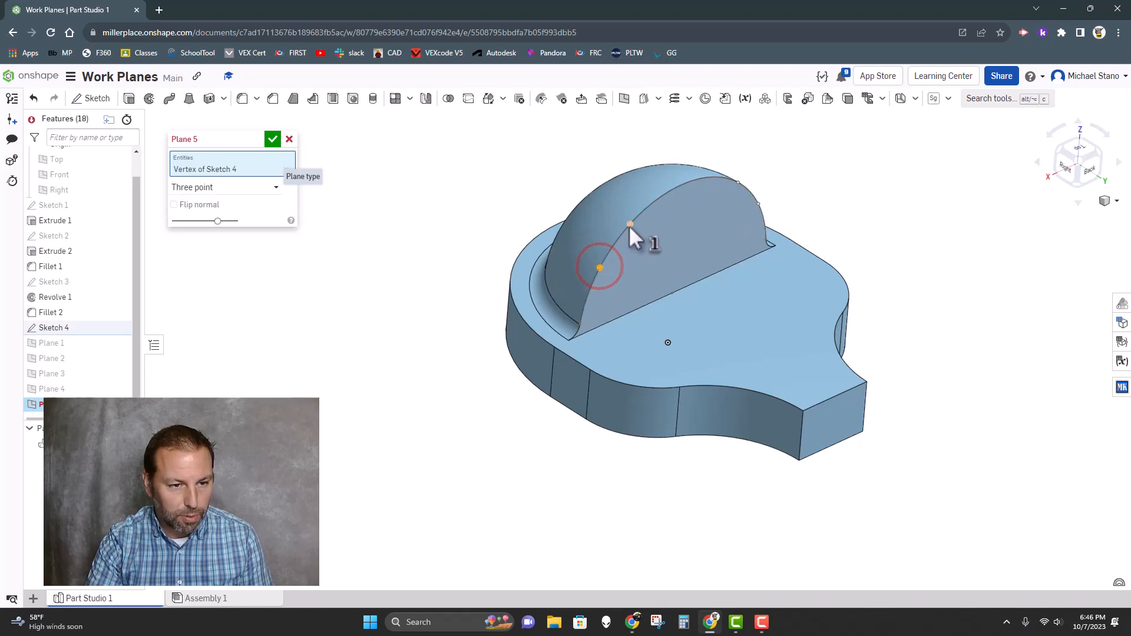
left_click(803, 411)
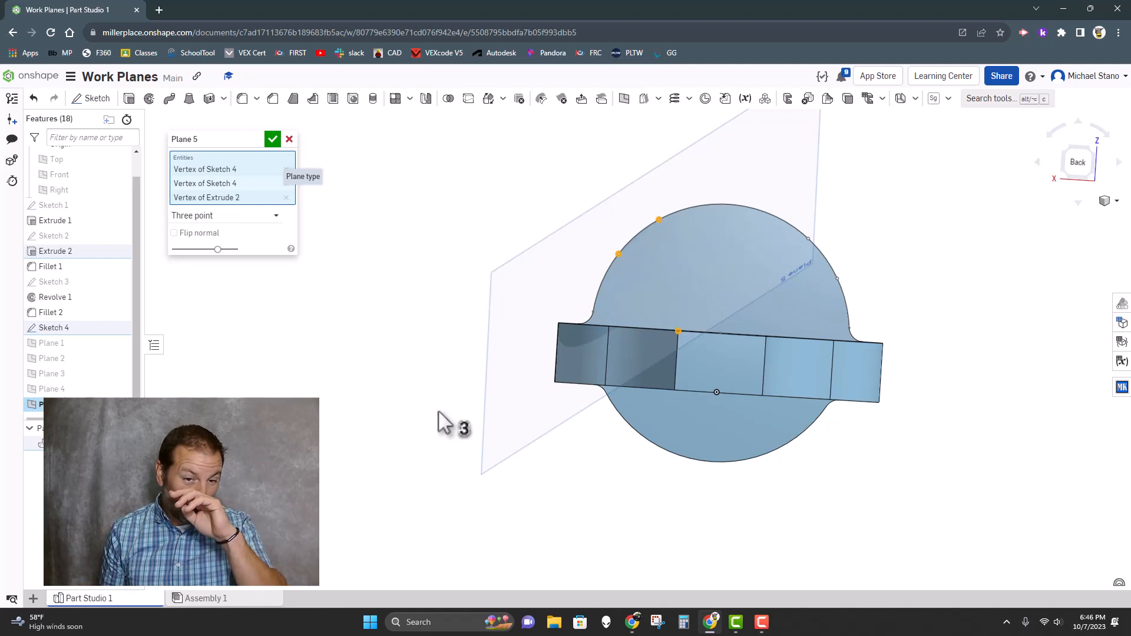
mouse_move(483, 371)
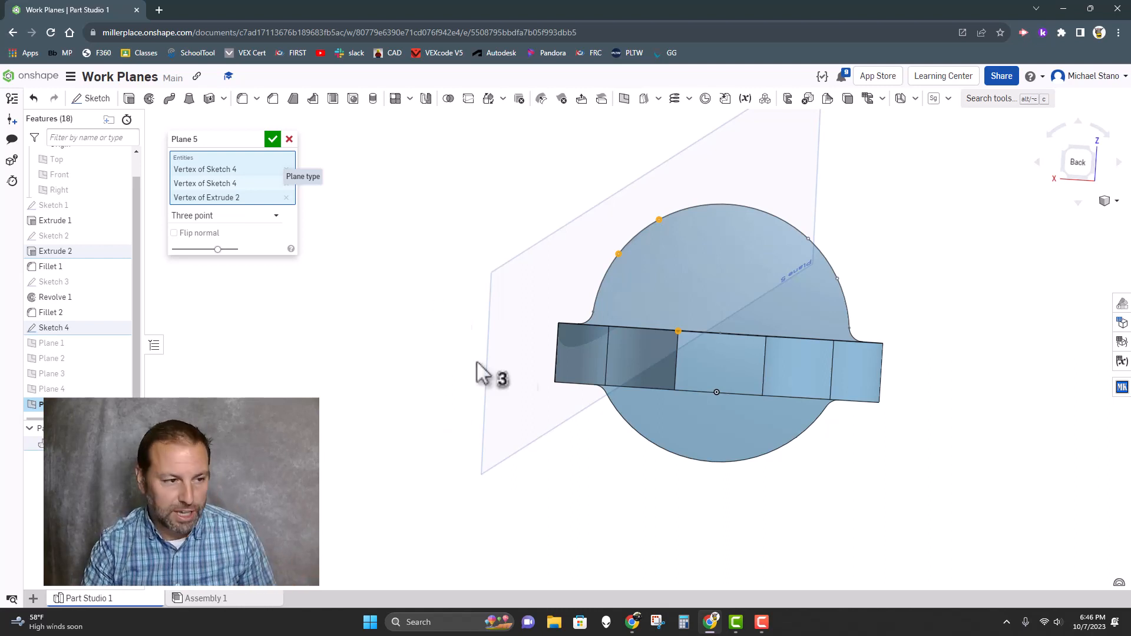
left_click(286, 197)
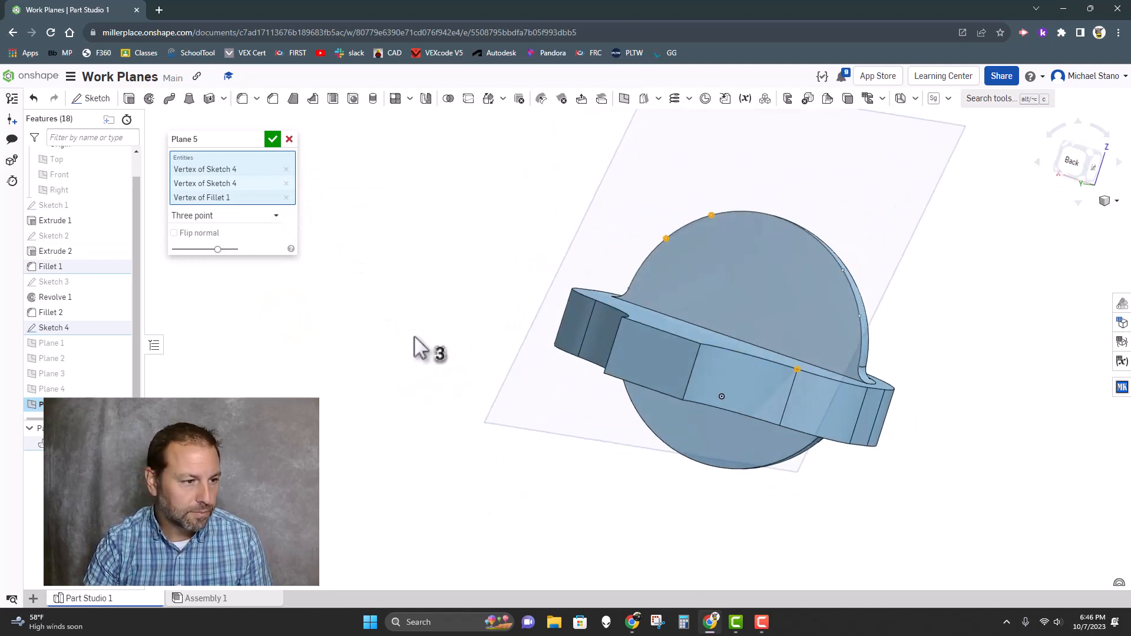
left_click(272, 139)
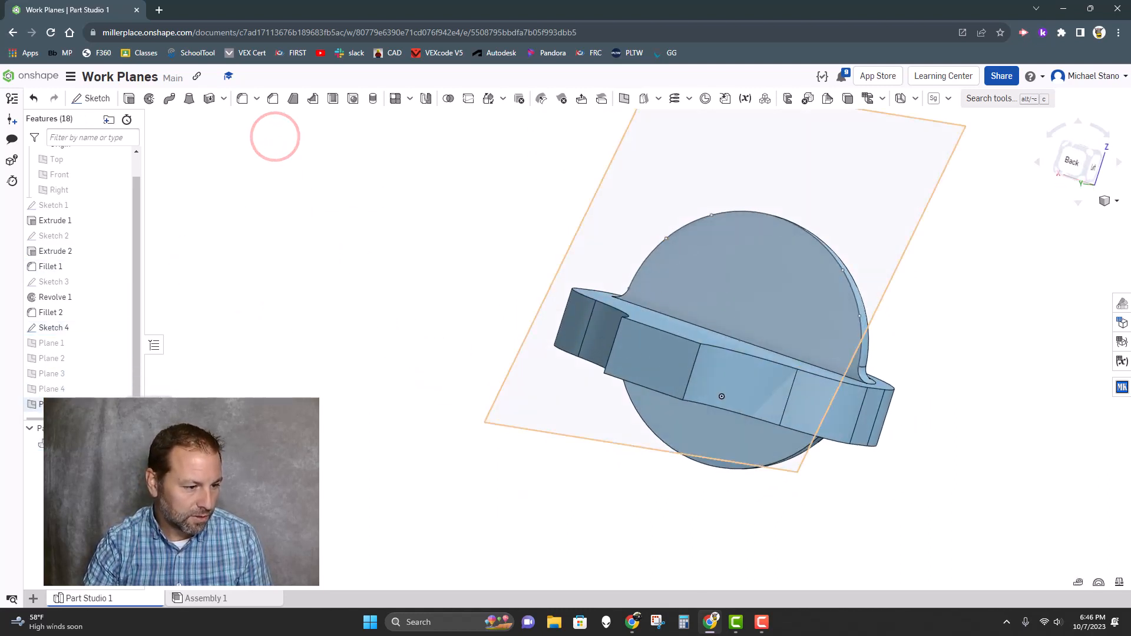
left_click(395, 97)
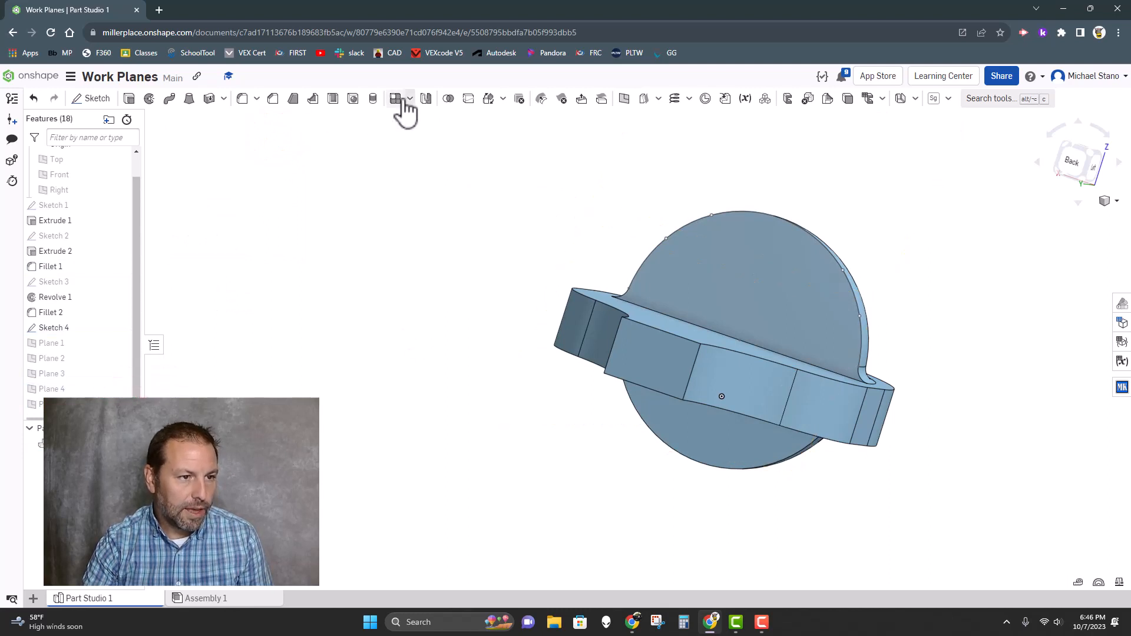
left_click(625, 99)
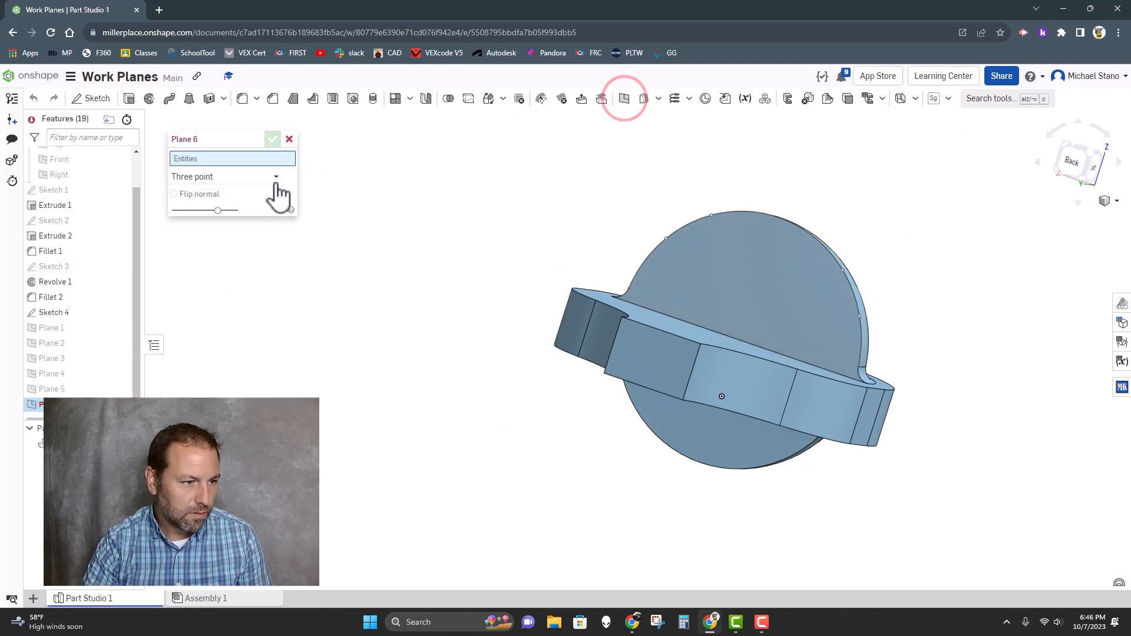
Create Plane 6 as a Mid plane between two faces of the base extrude.
left_click(227, 175)
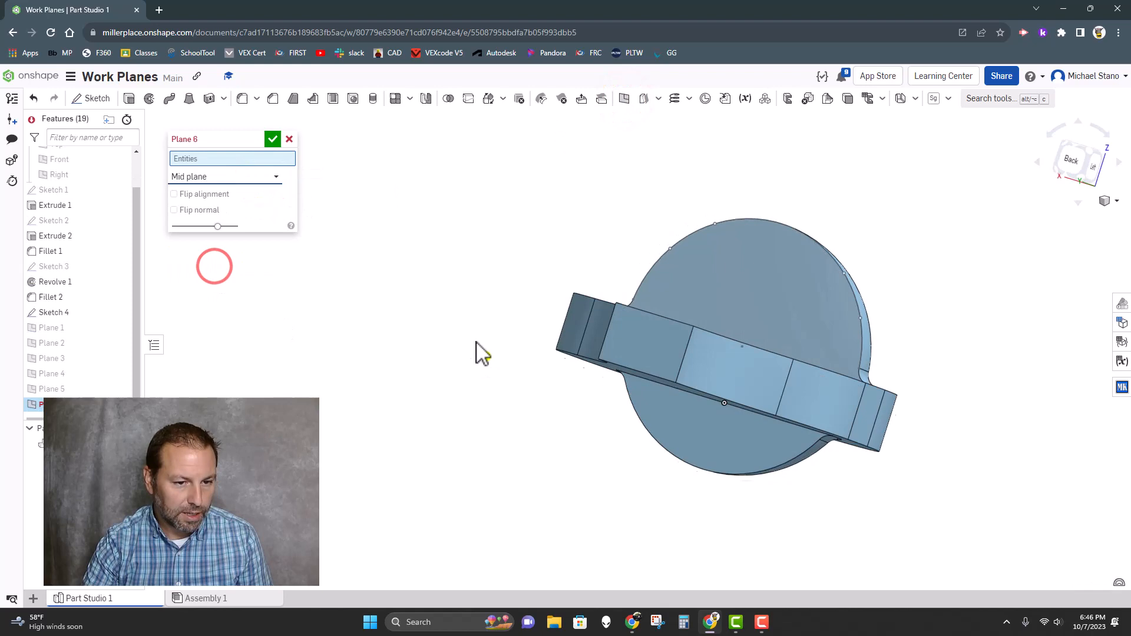
left_click(628, 302)
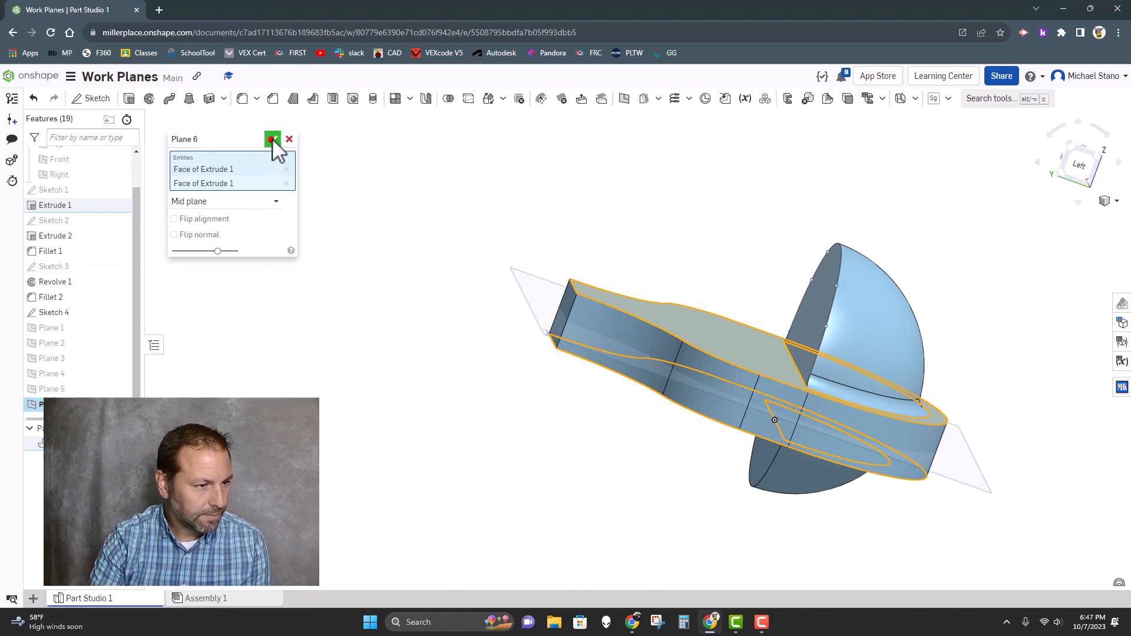
left_click(272, 139)
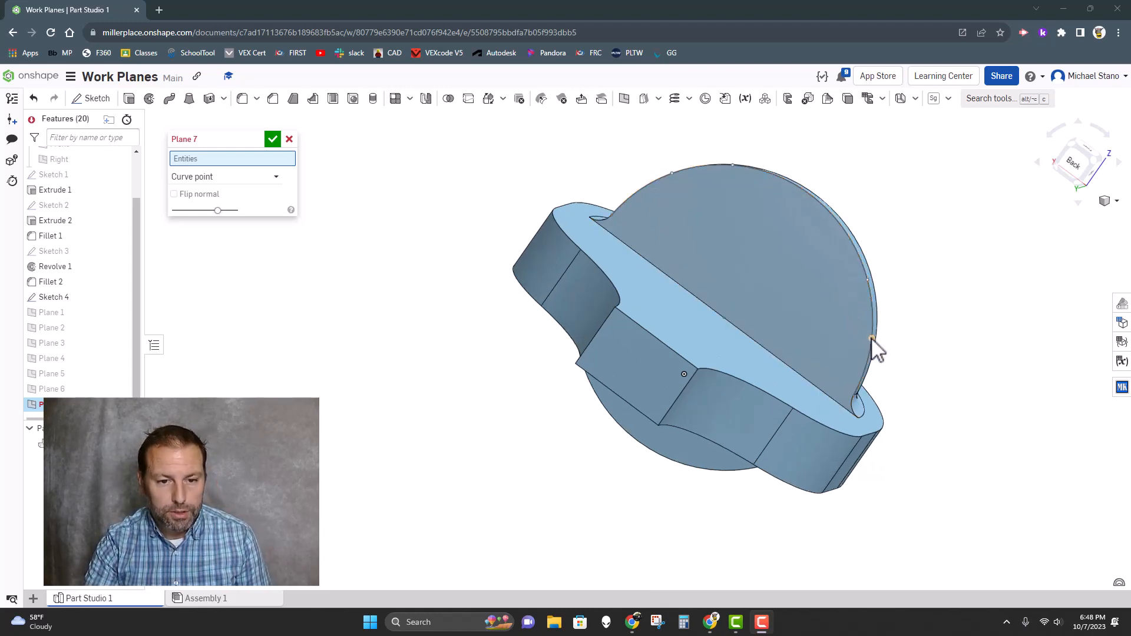
Select the dome's sketch arc for a Curve point plane, trying an upper-left vertex as location.
left_click(871, 339)
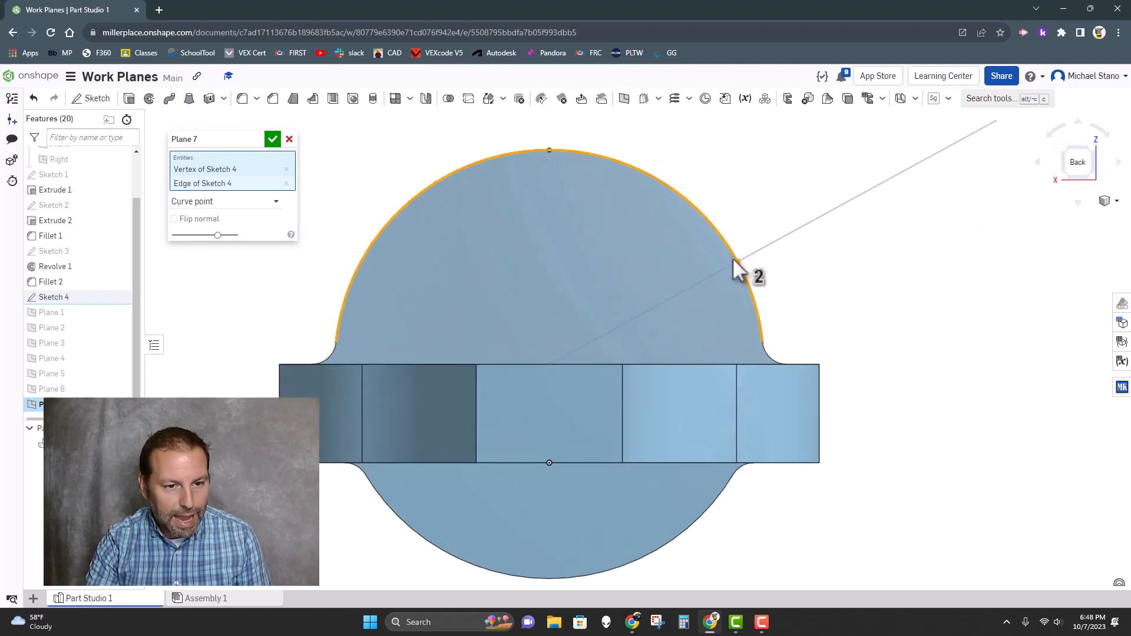
mouse_move(686, 310)
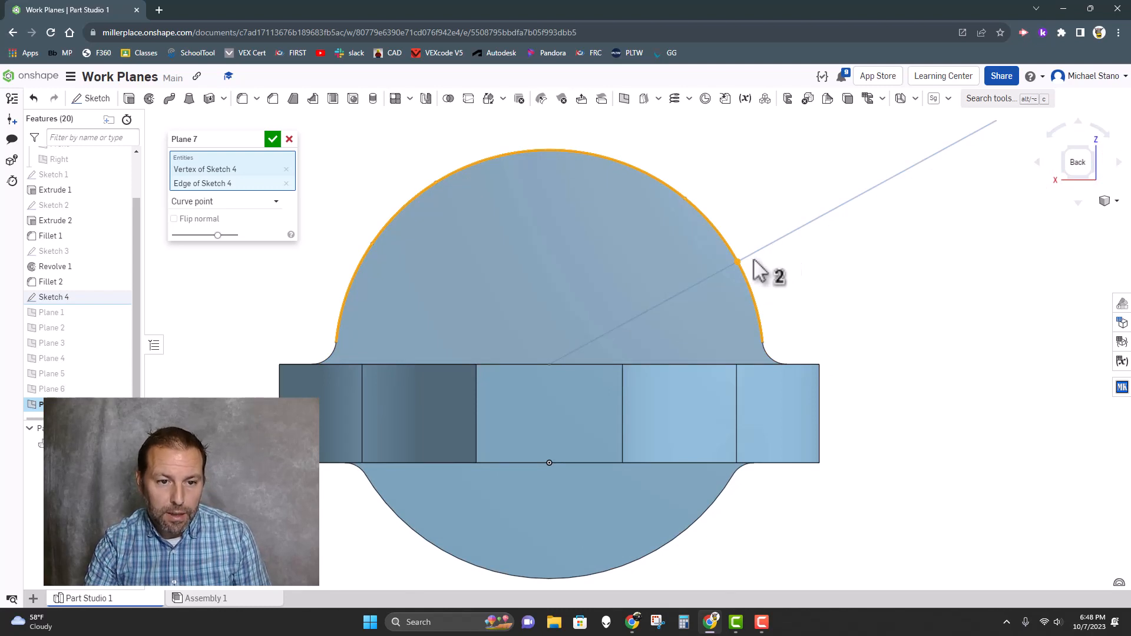
mouse_move(740, 269)
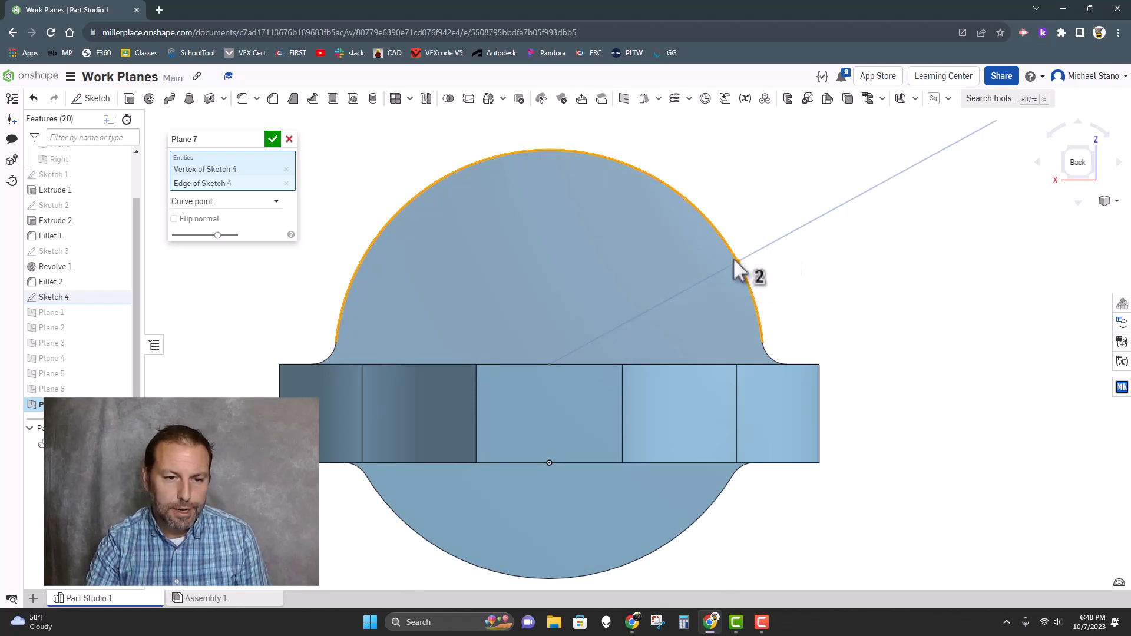
mouse_move(716, 282)
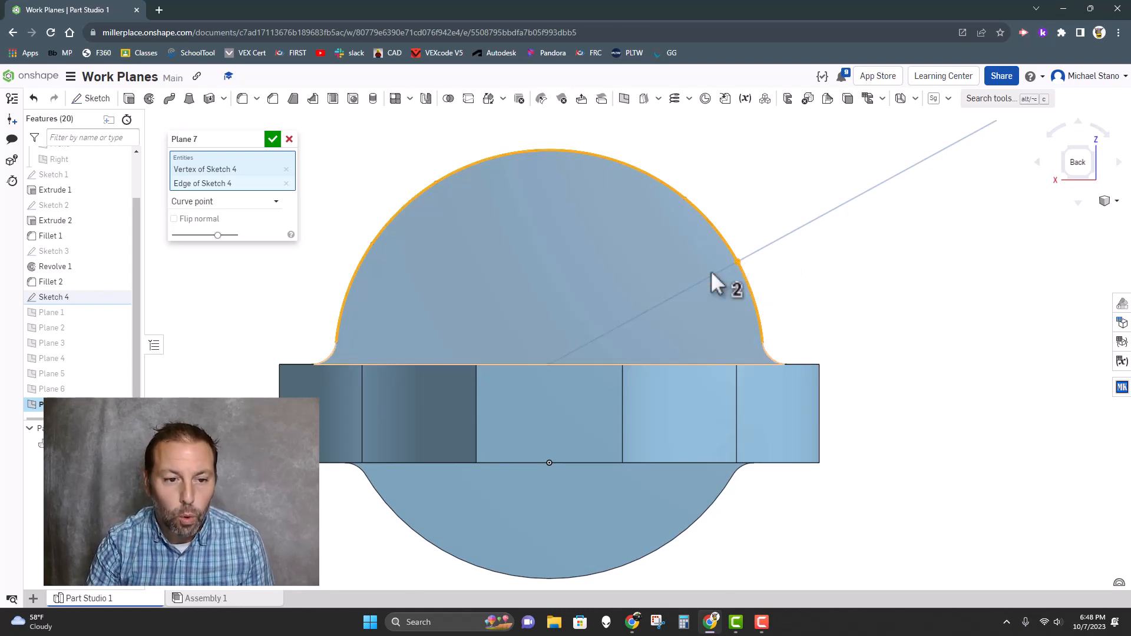
mouse_move(729, 263)
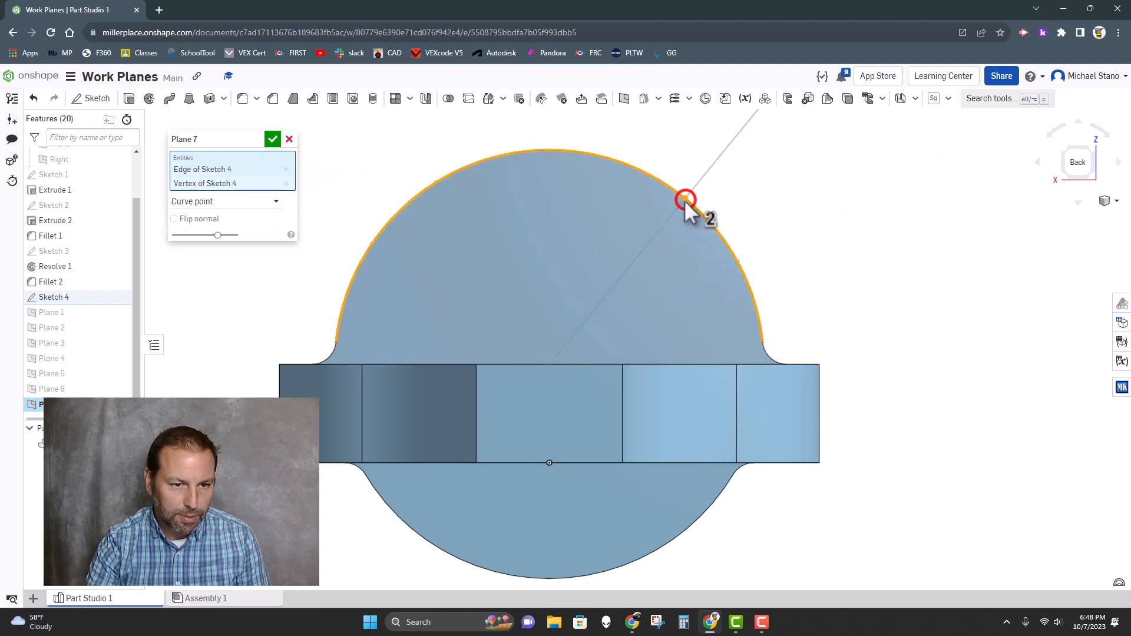
mouse_move(339, 191)
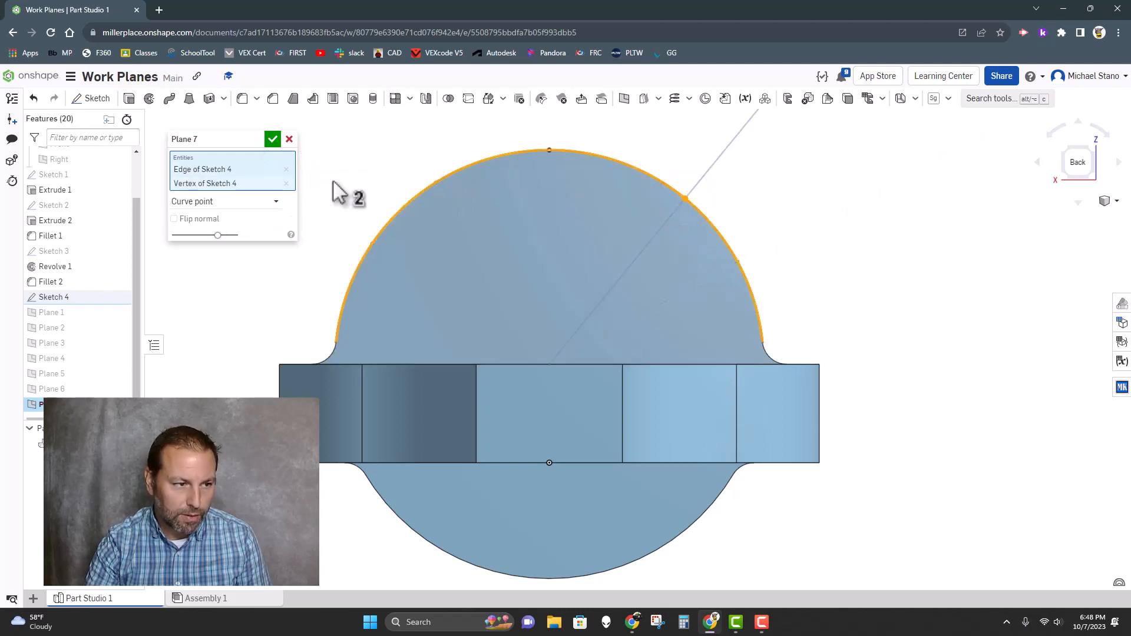
left_click(435, 182)
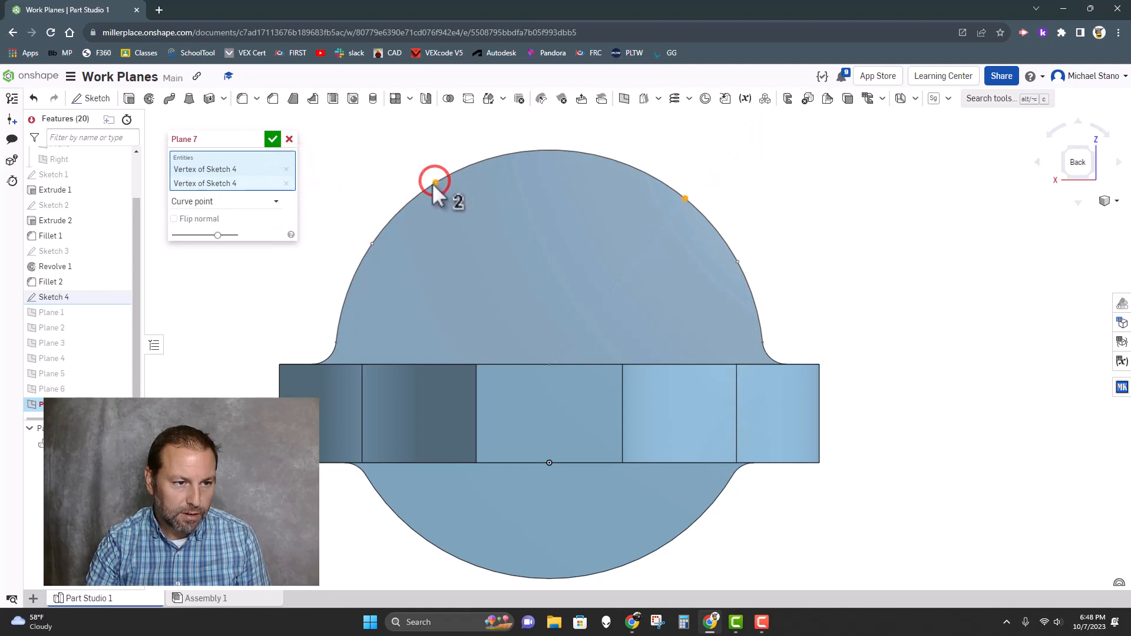
mouse_move(287, 178)
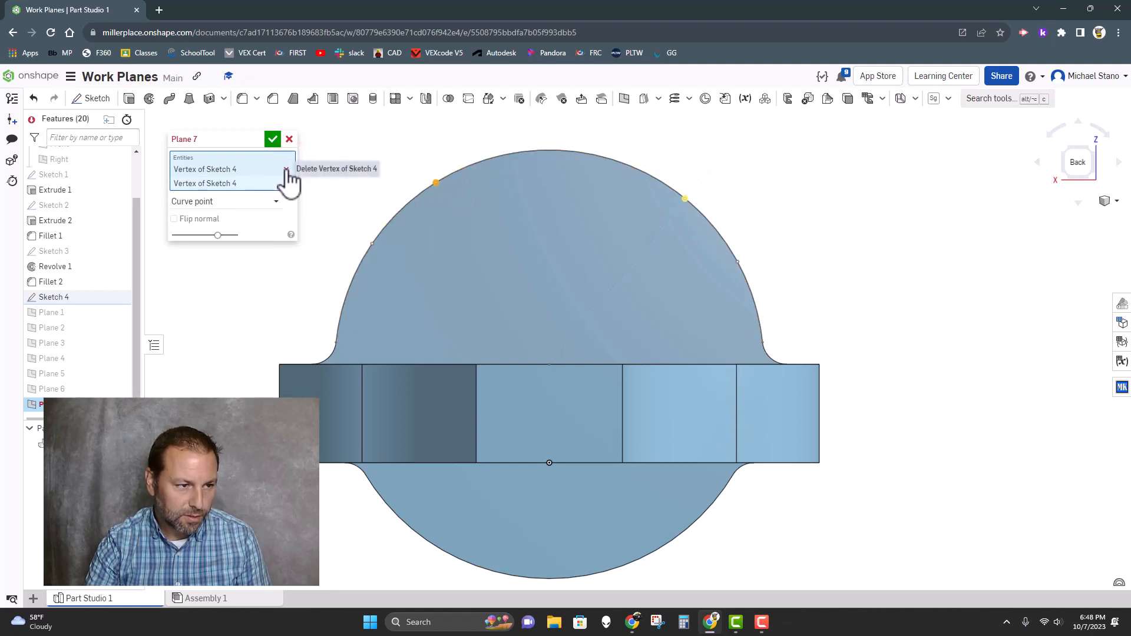
left_click(419, 197)
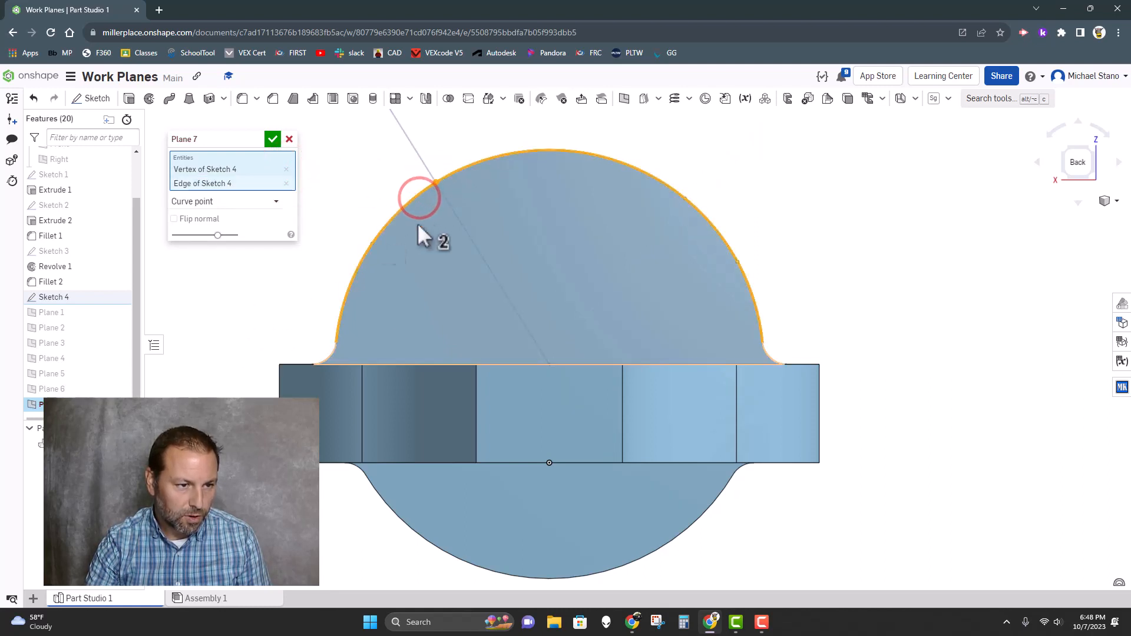
left_click(285, 168)
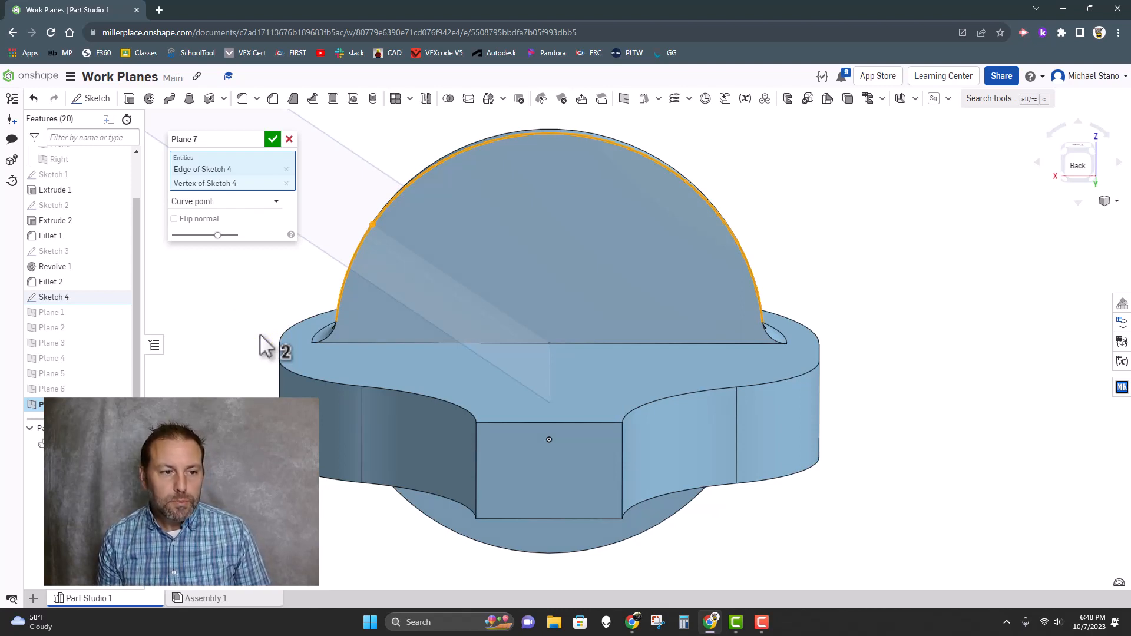
mouse_move(390, 231)
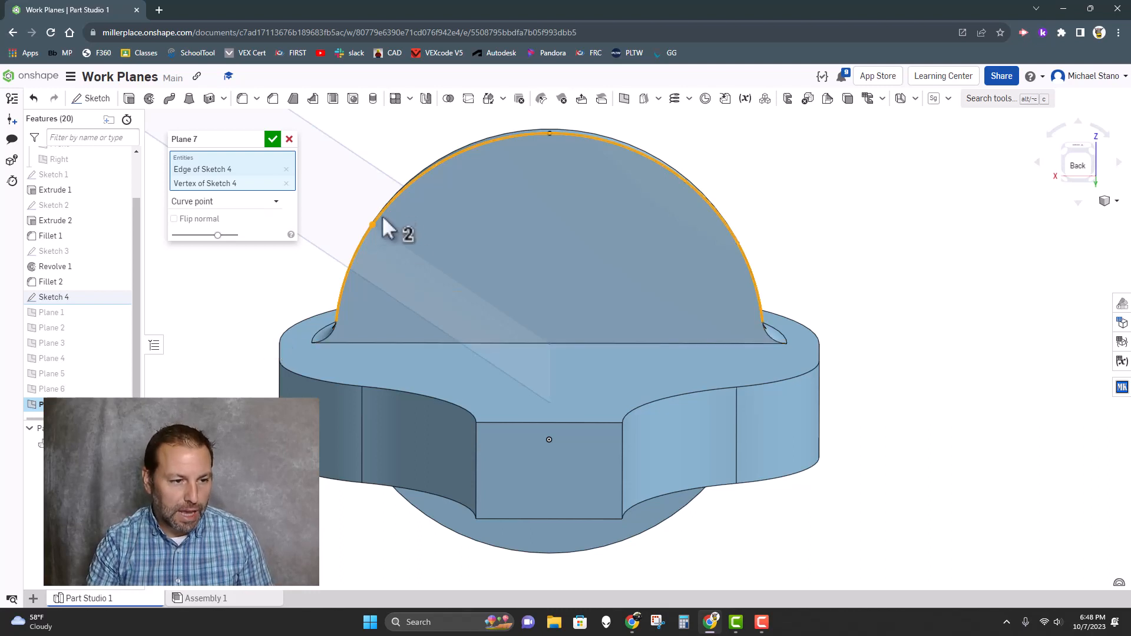
mouse_move(367, 259)
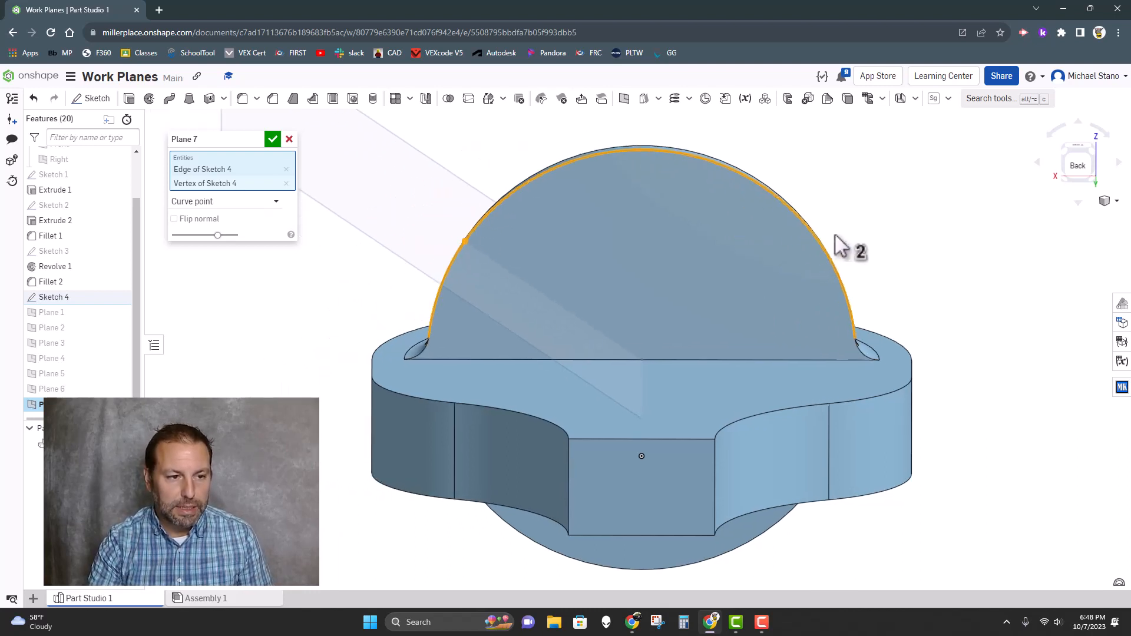
mouse_move(370, 256)
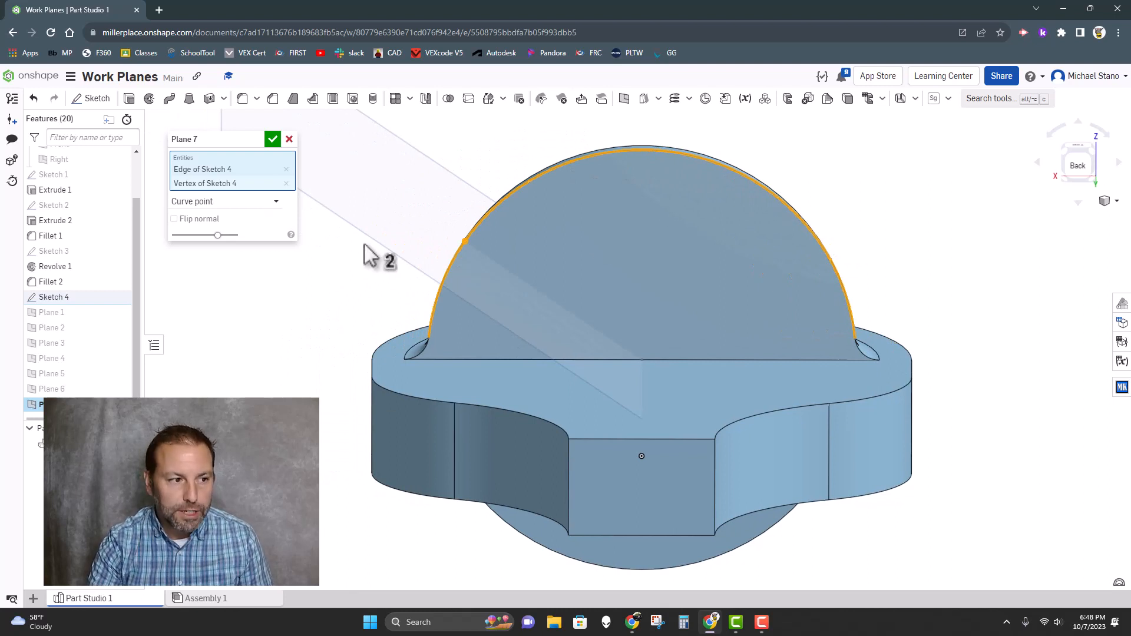
mouse_move(299, 215)
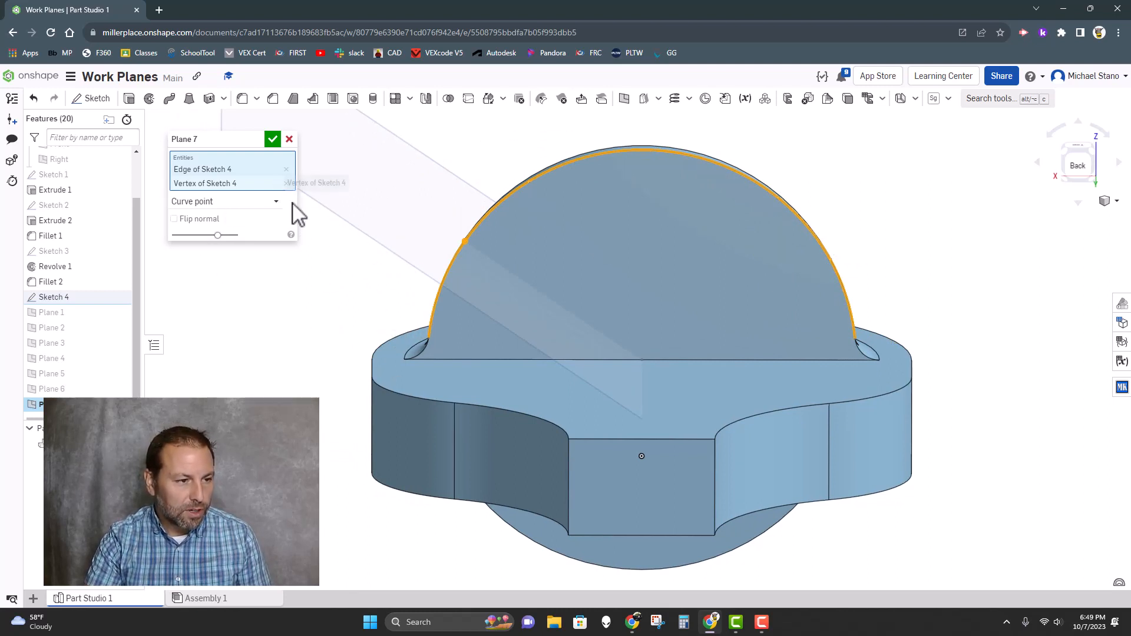
left_click(285, 183)
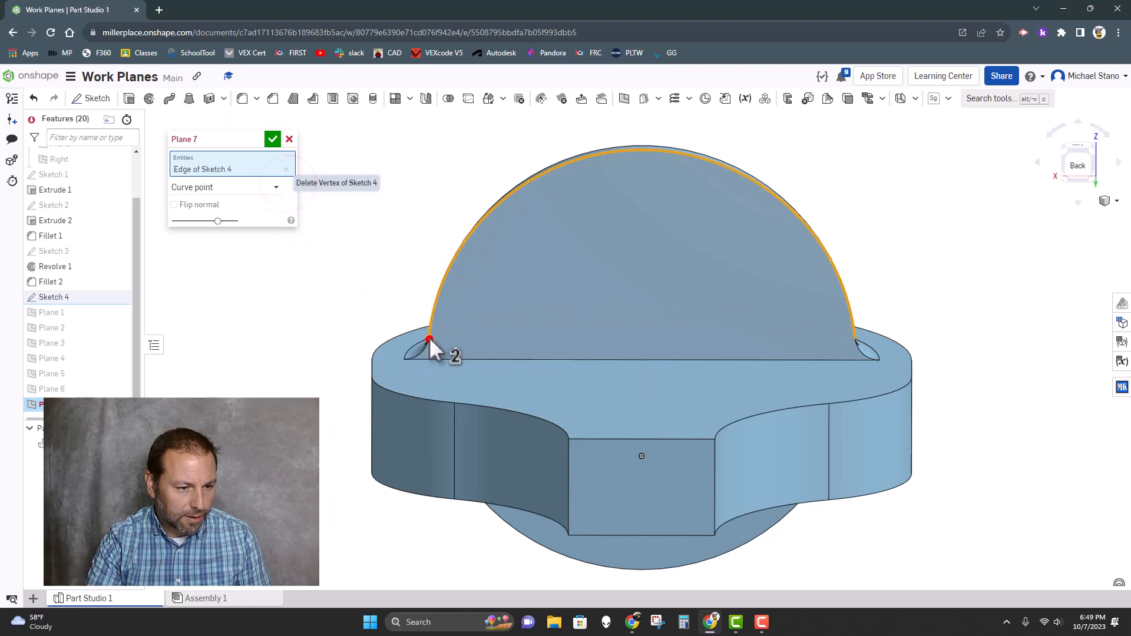
Try the arc's lower endpoint and a base point, then complete Plane 7 on the arc's left side.
left_click(429, 341)
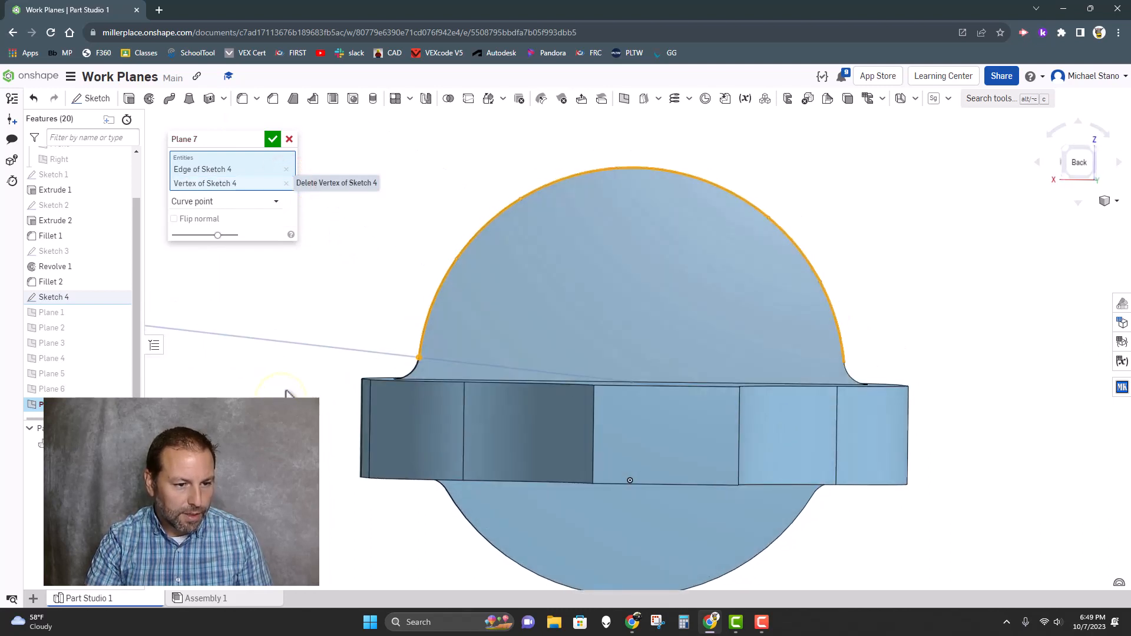
left_click(287, 184)
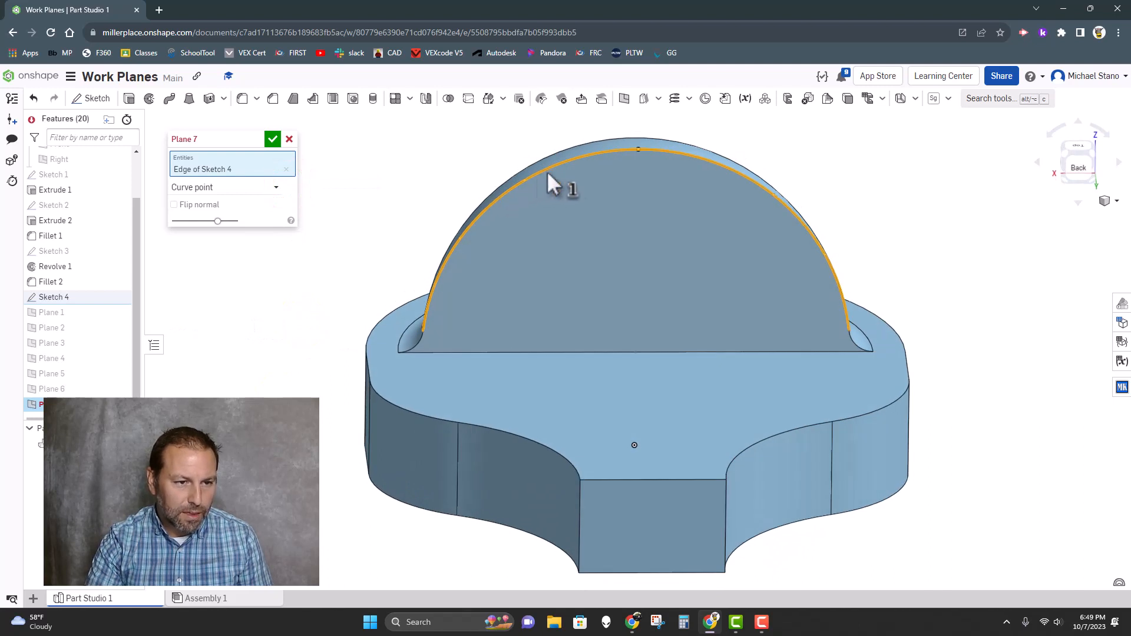
left_click(634, 446)
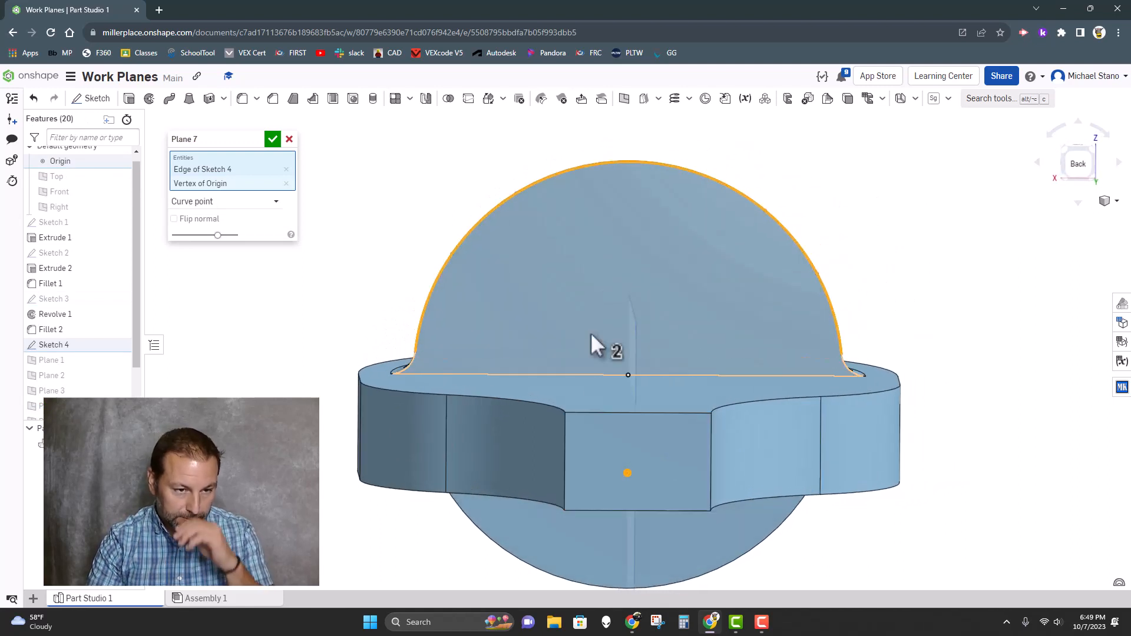
mouse_move(275, 210)
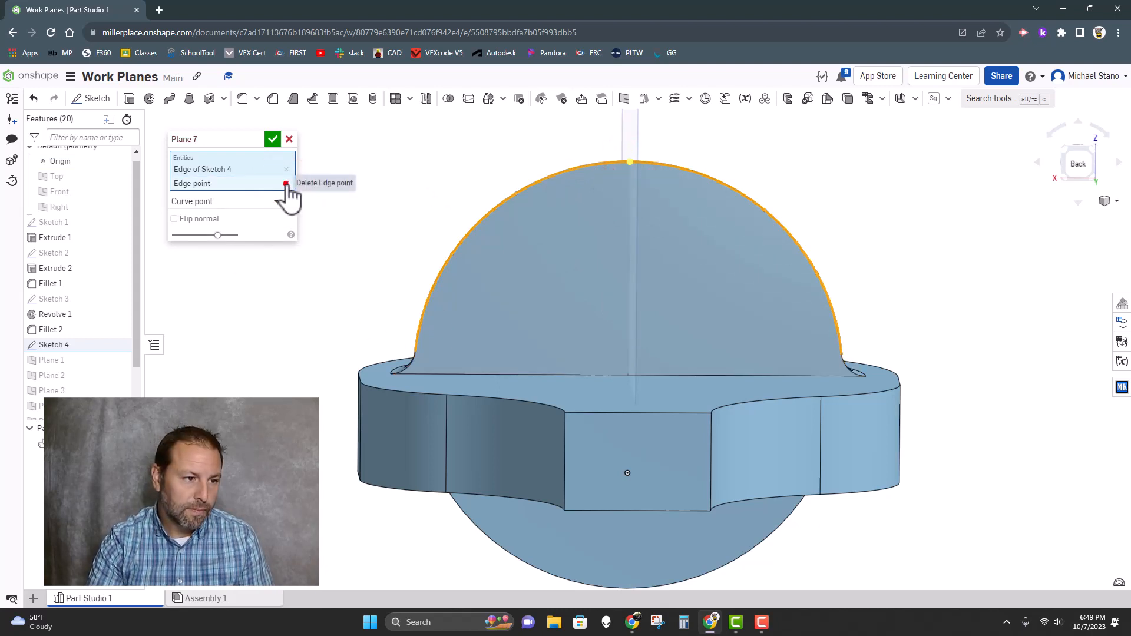
left_click(285, 184)
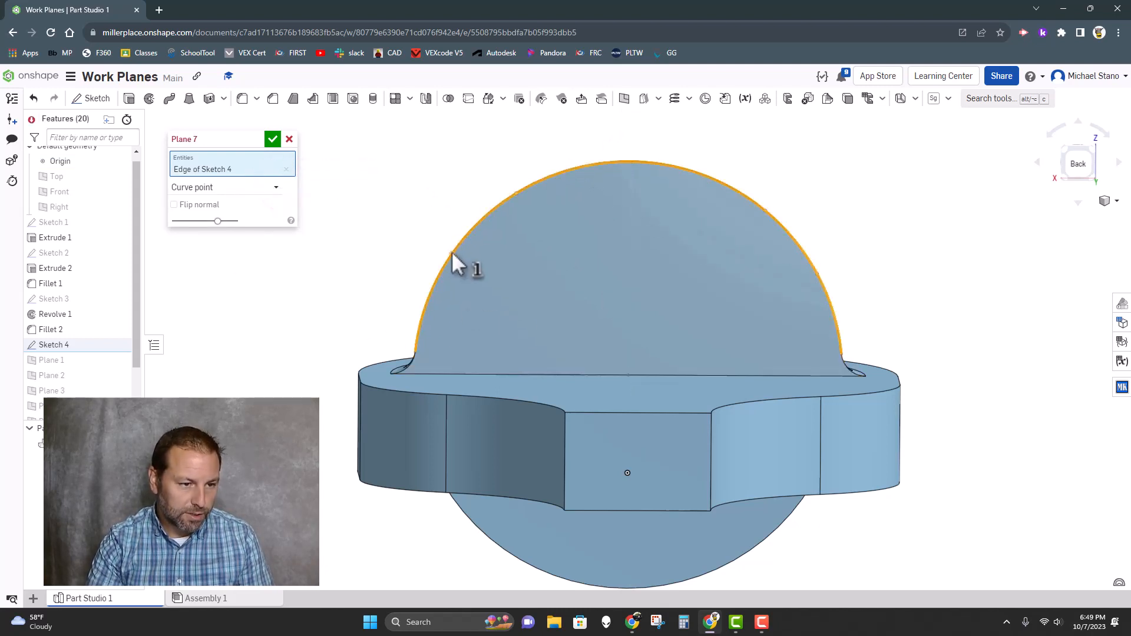
left_click(272, 139)
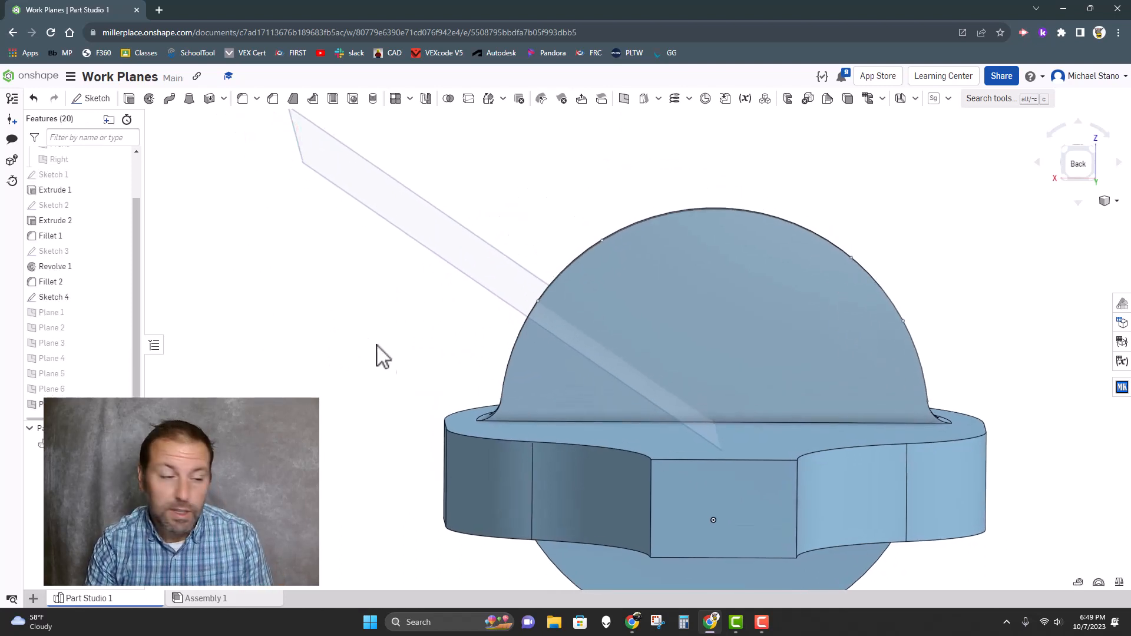
Unhide the earlier reference planes in the feature list so they show around the dome.
left_click(120, 374)
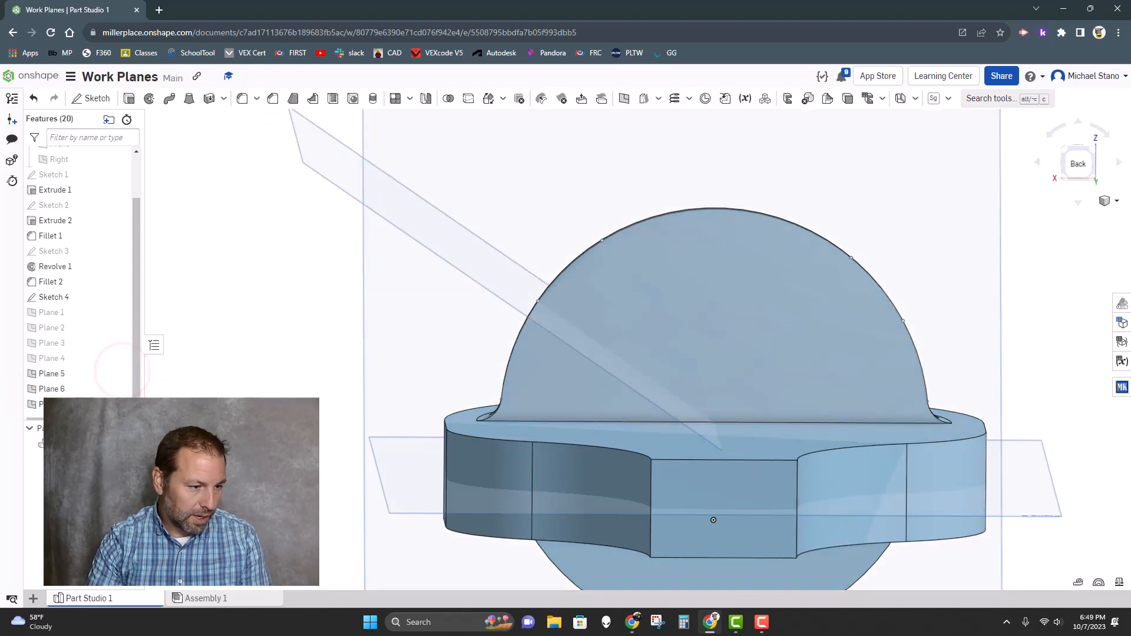
mouse_move(52, 374)
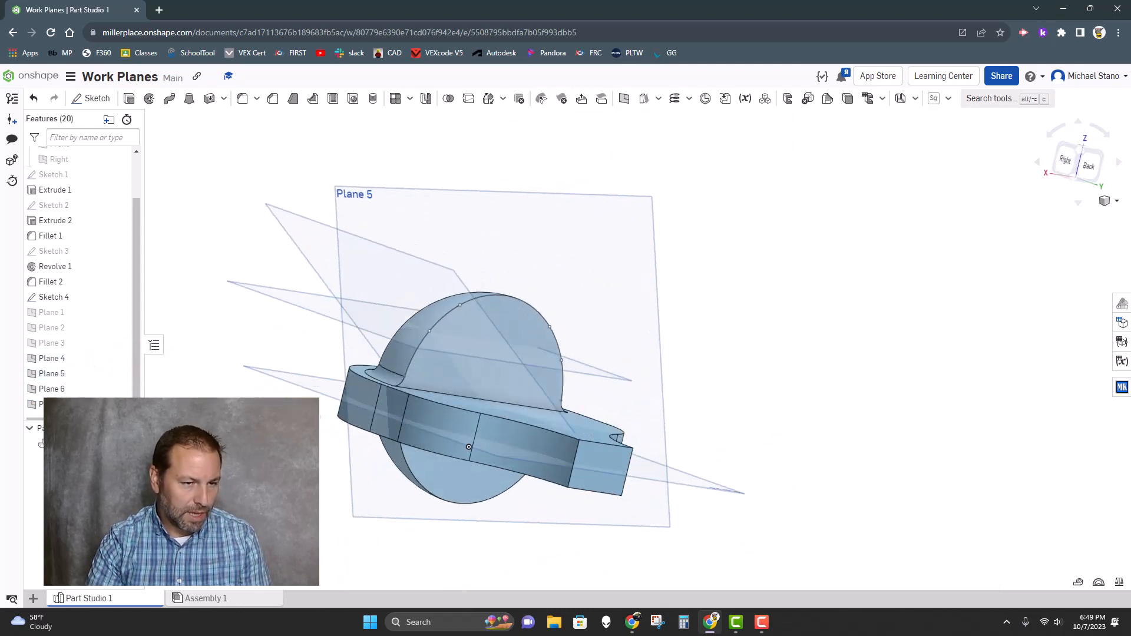
mouse_move(360, 252)
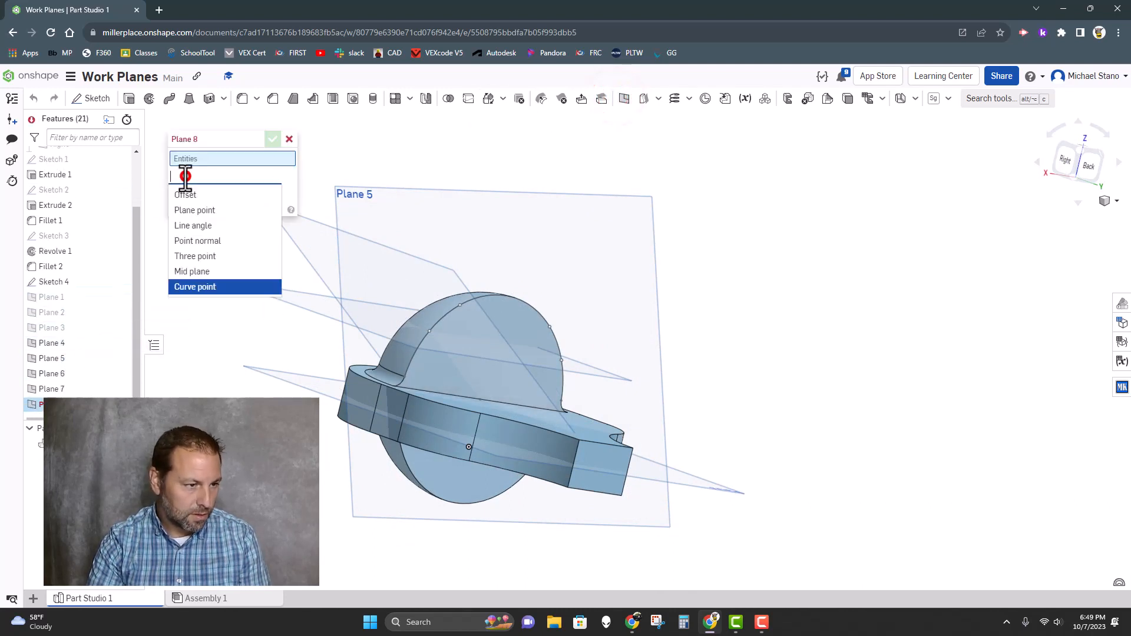
mouse_move(210, 245)
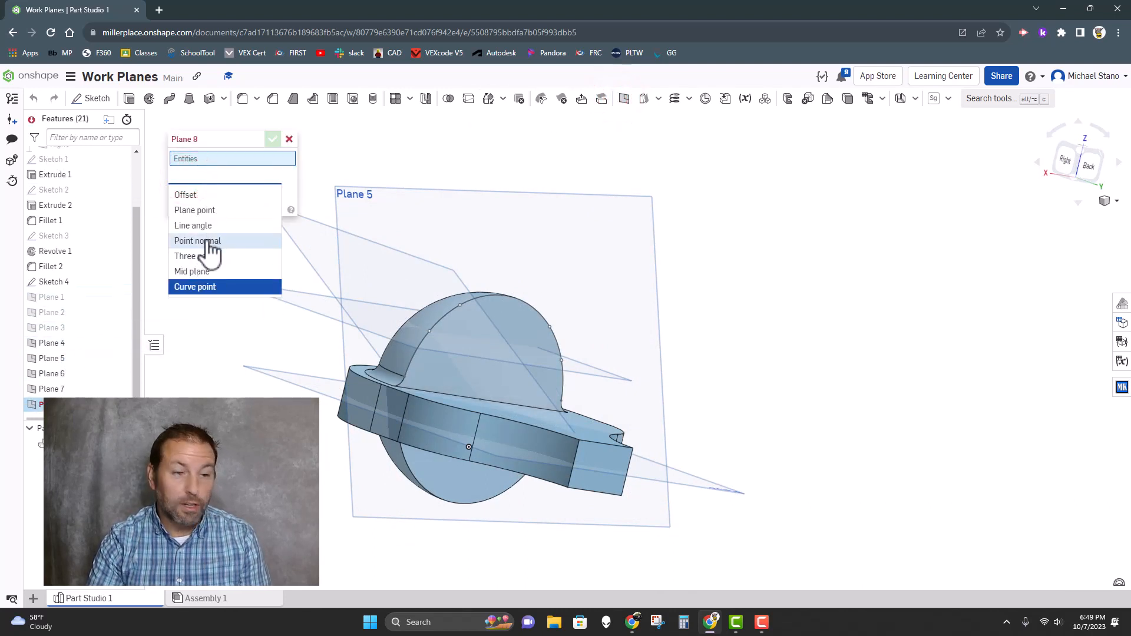
mouse_move(50, 359)
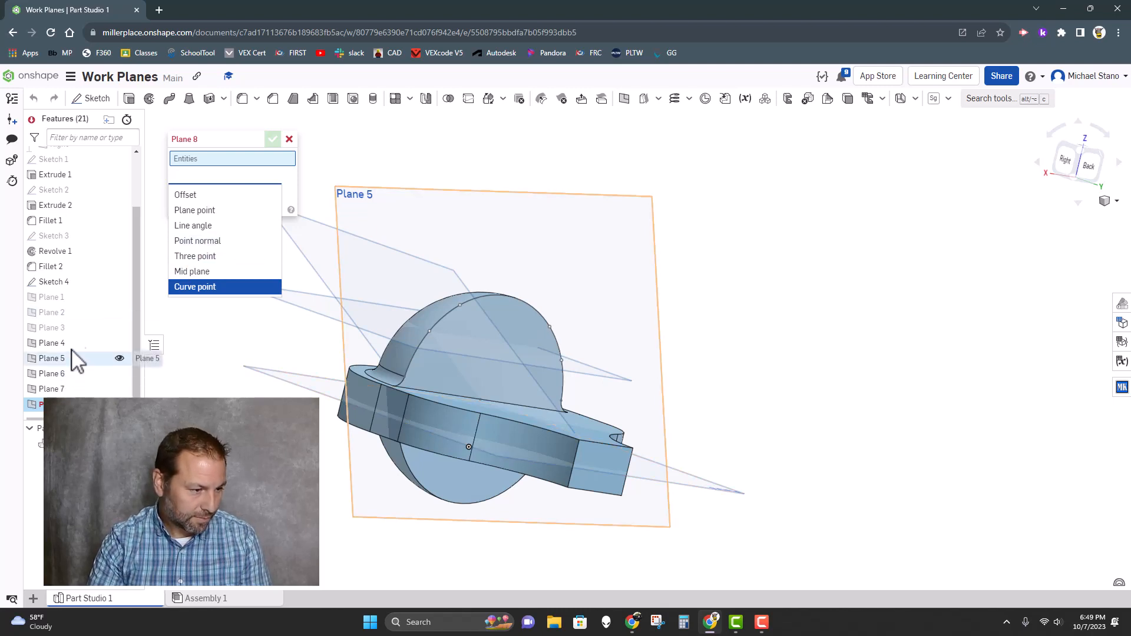
left_click(194, 287)
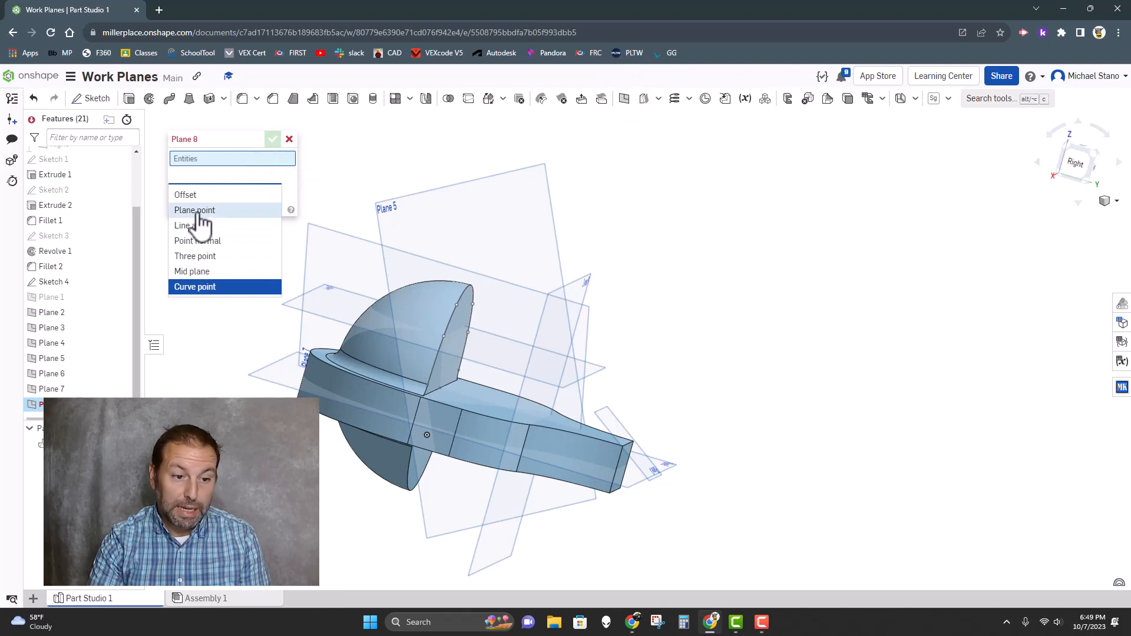
mouse_move(52, 297)
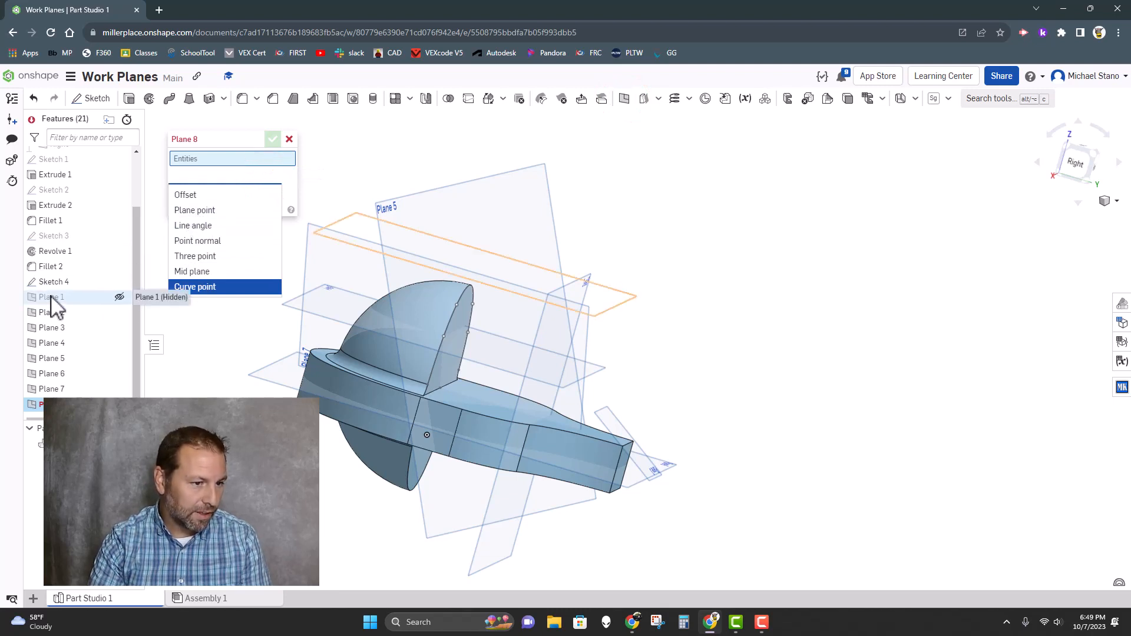
left_click(195, 287)
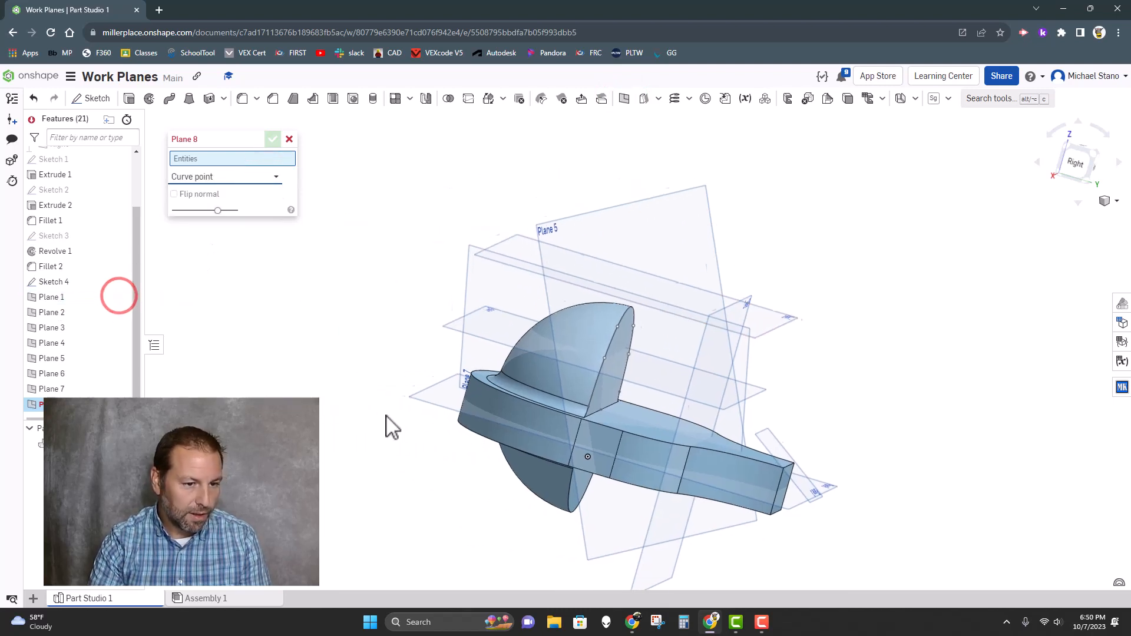